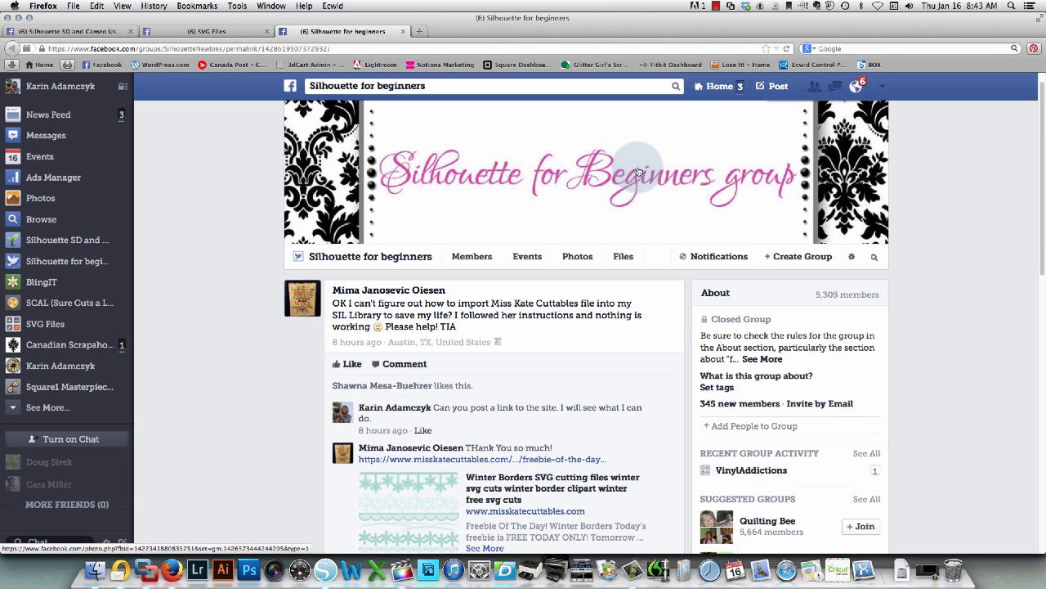
mouse_move(273, 377)
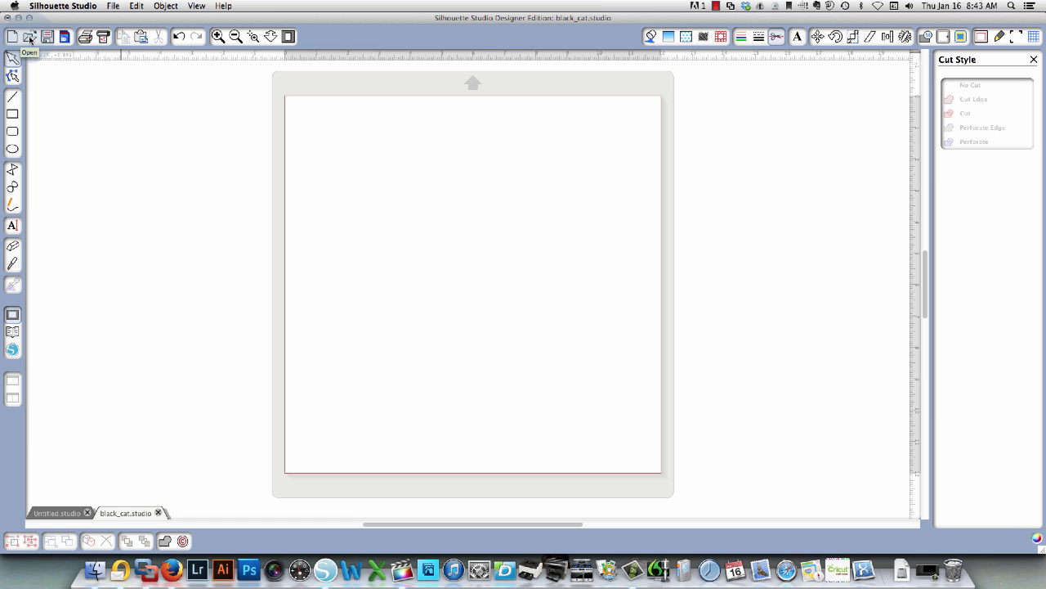
Step: Start opening a design file and preview files in the Animals folder
click(30, 36)
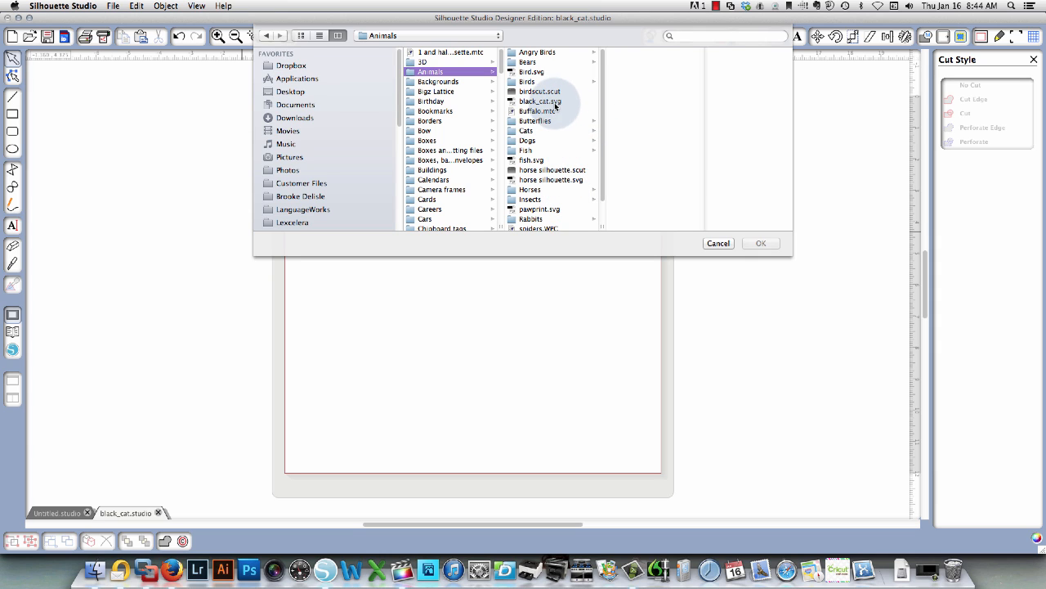
click(537, 111)
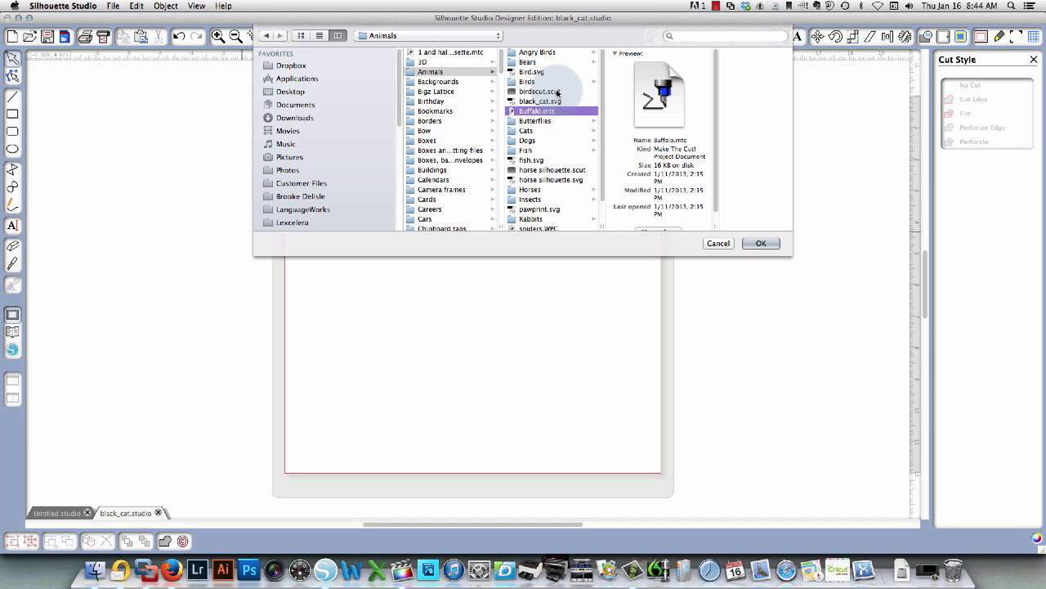
click(539, 91)
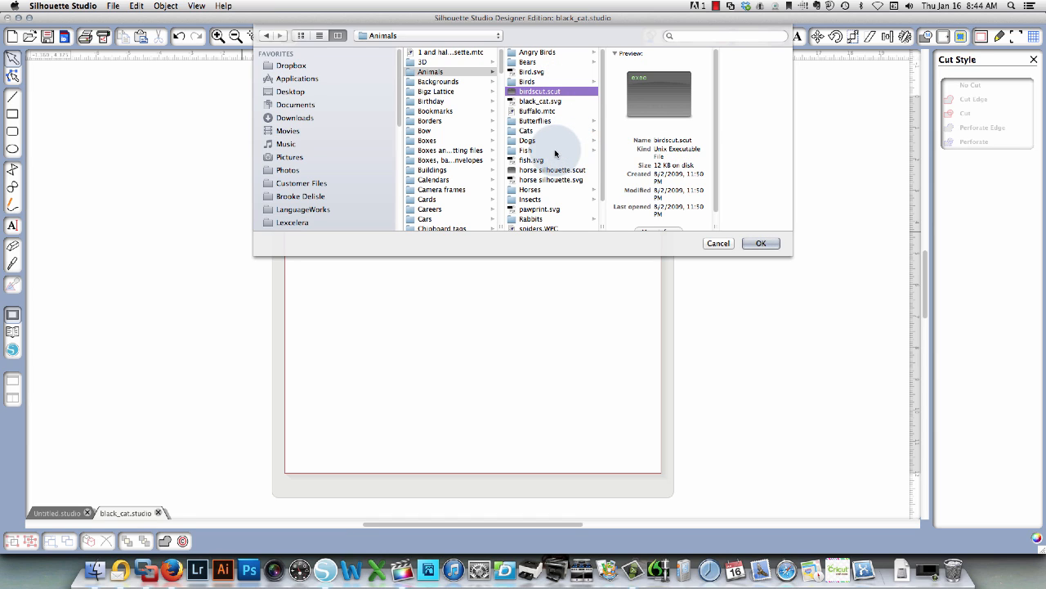
mouse_move(559, 167)
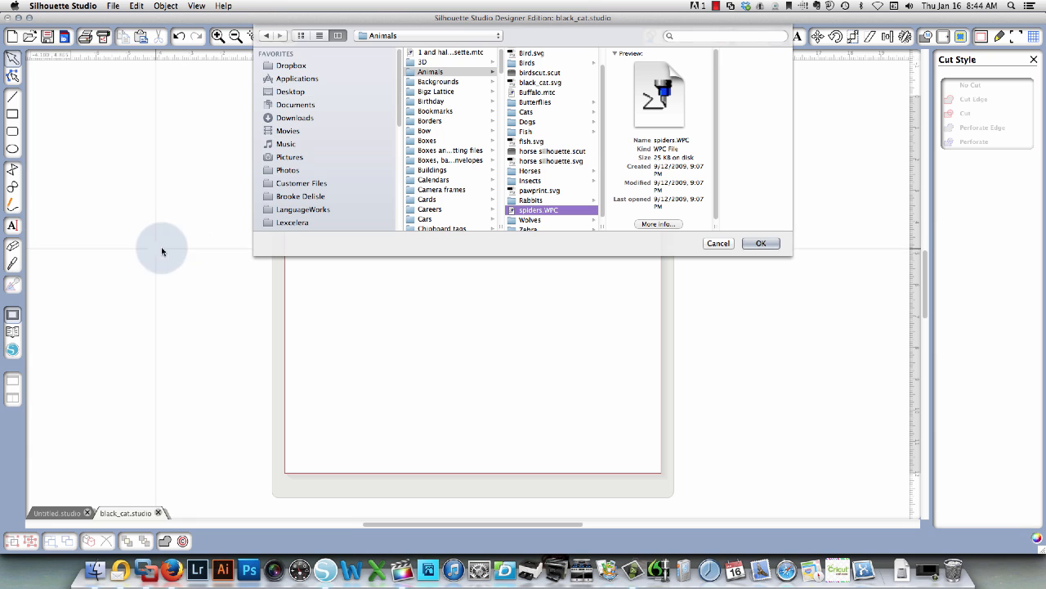
mouse_move(590, 134)
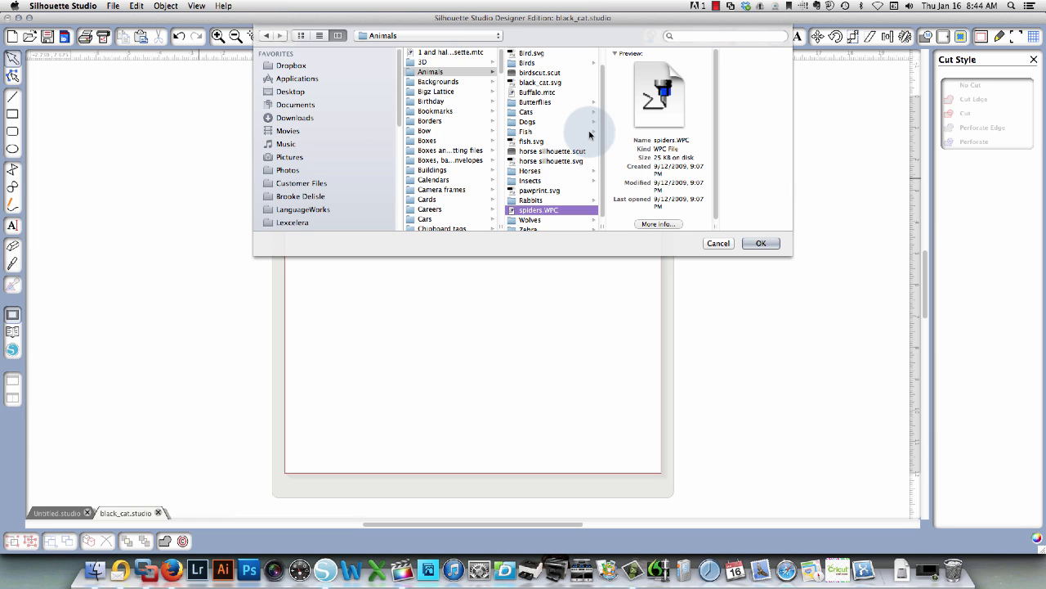
Step: Browse the Boxes folder and preview the bakery box and another box design
click(450, 150)
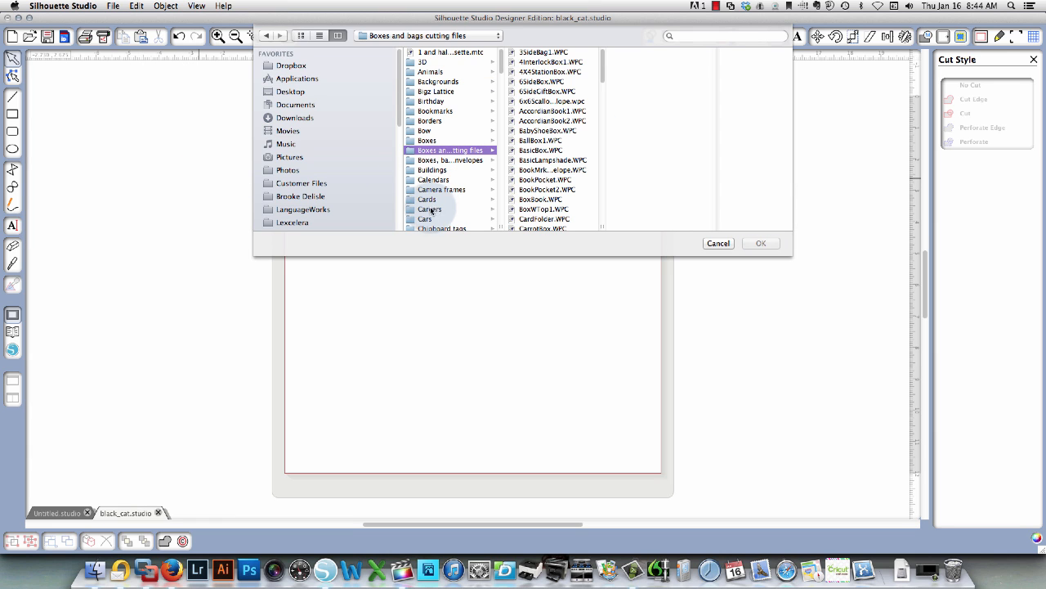
scroll(down, 3)
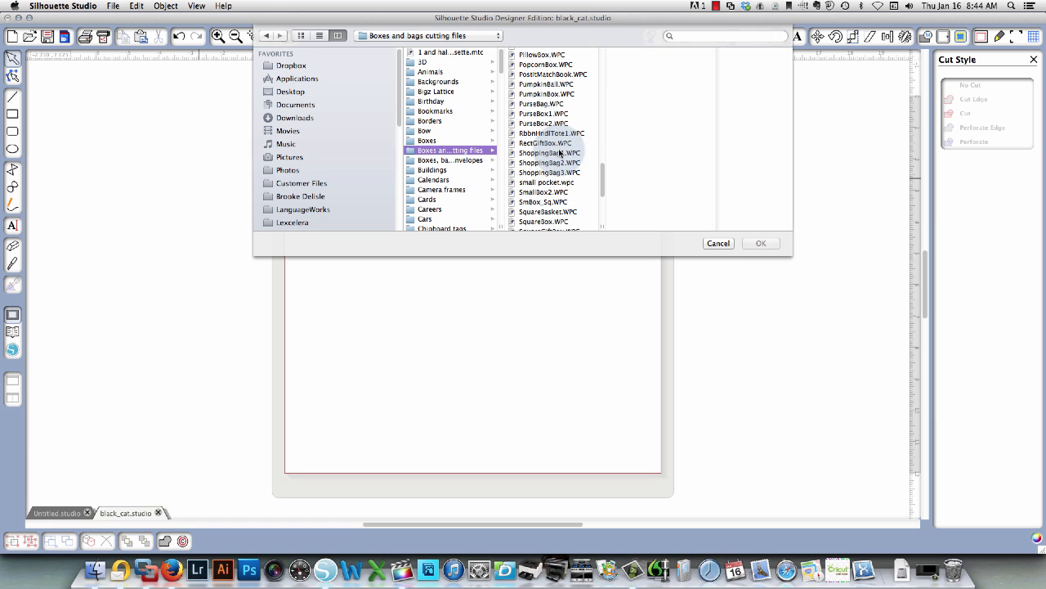
click(427, 141)
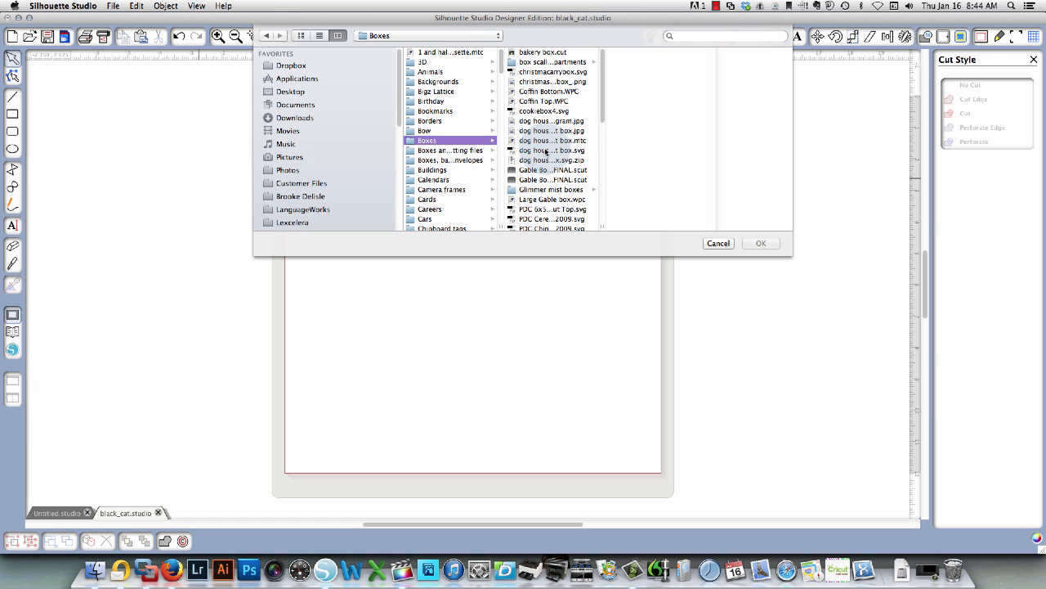
scroll(down, 3)
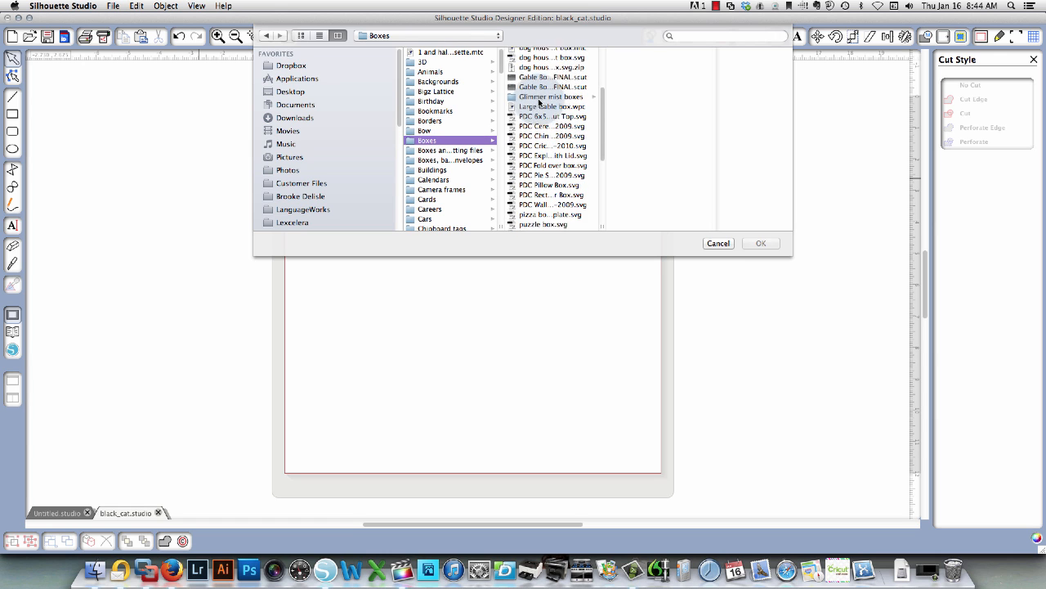
click(543, 51)
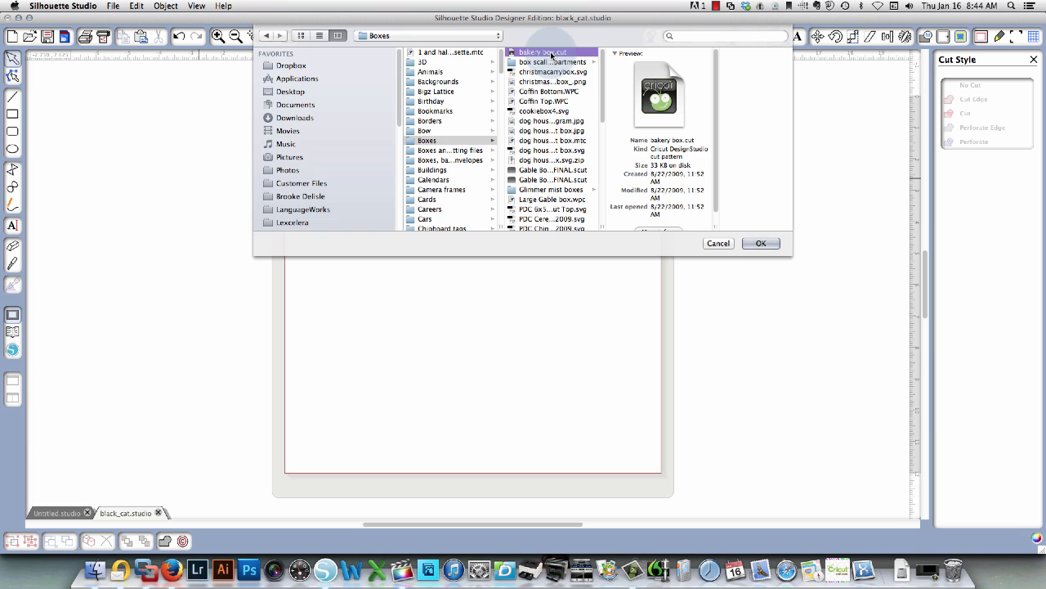
mouse_move(543, 93)
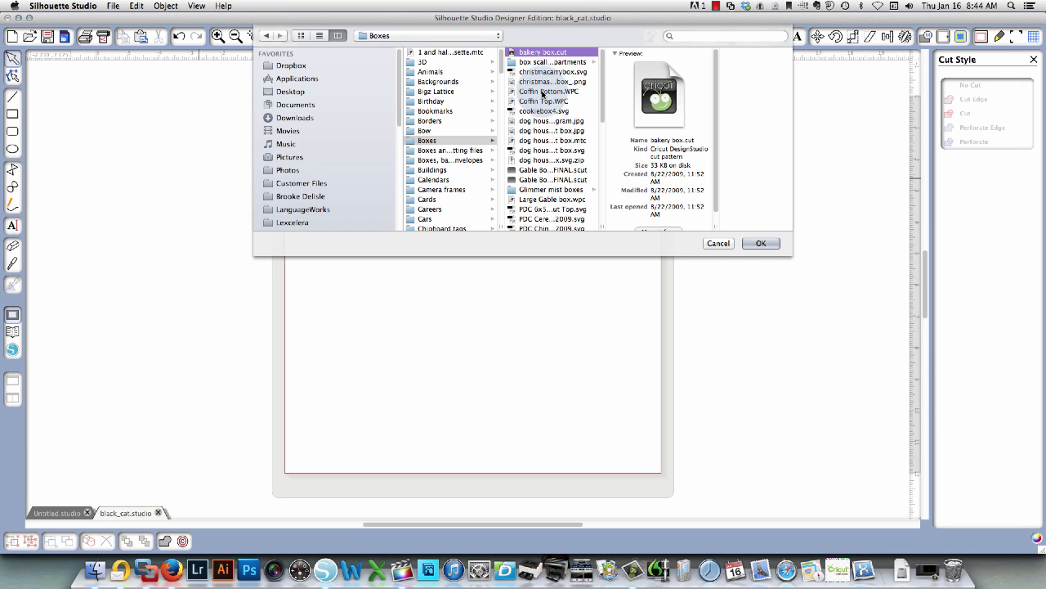
scroll(down, 3)
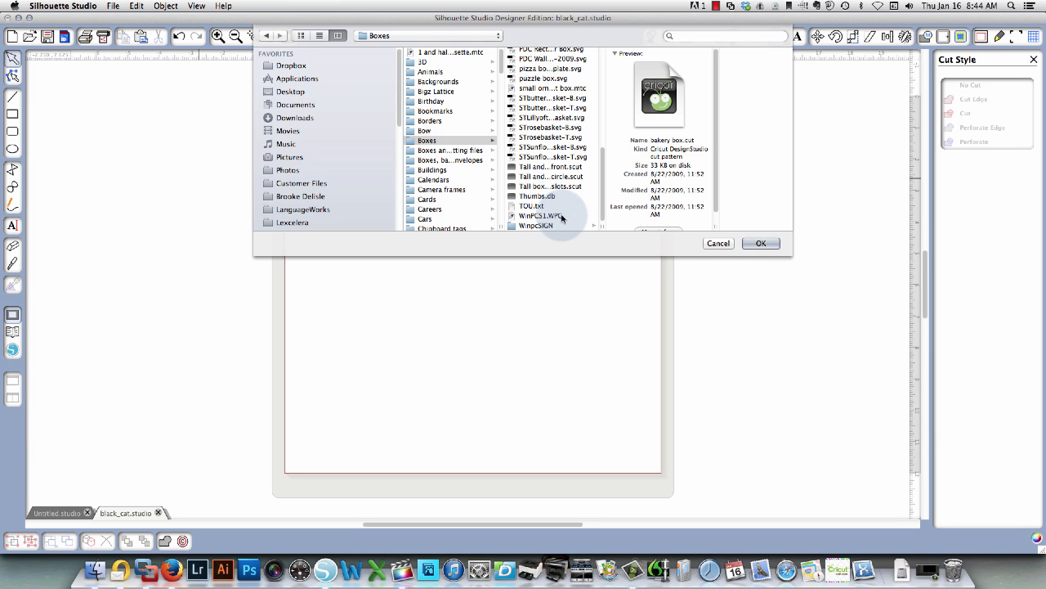
click(536, 216)
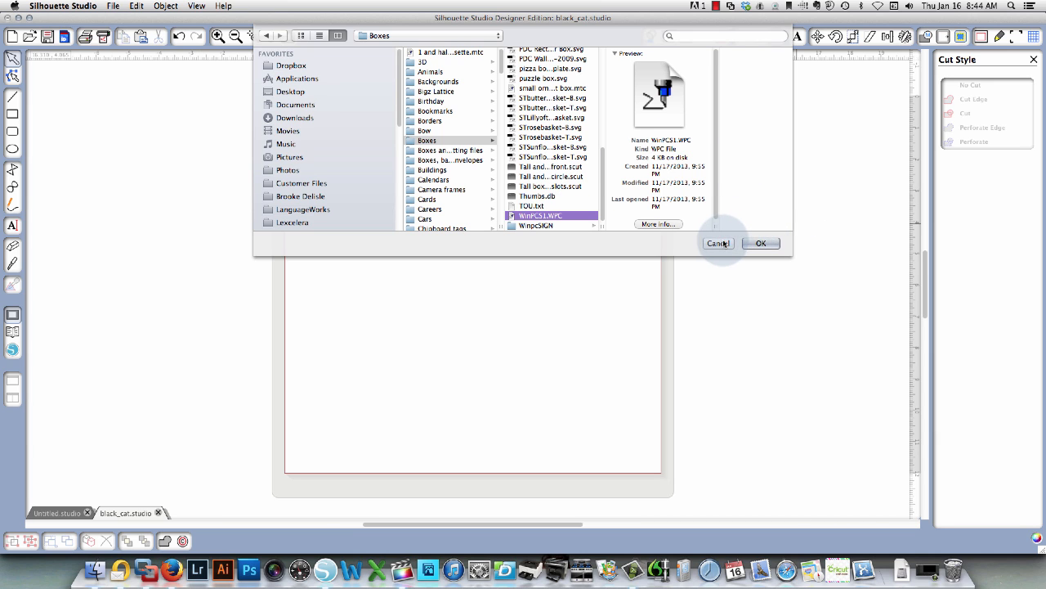
Step: Return to the Animals folder and enter the Cats folder holding black_cat.svg
click(430, 72)
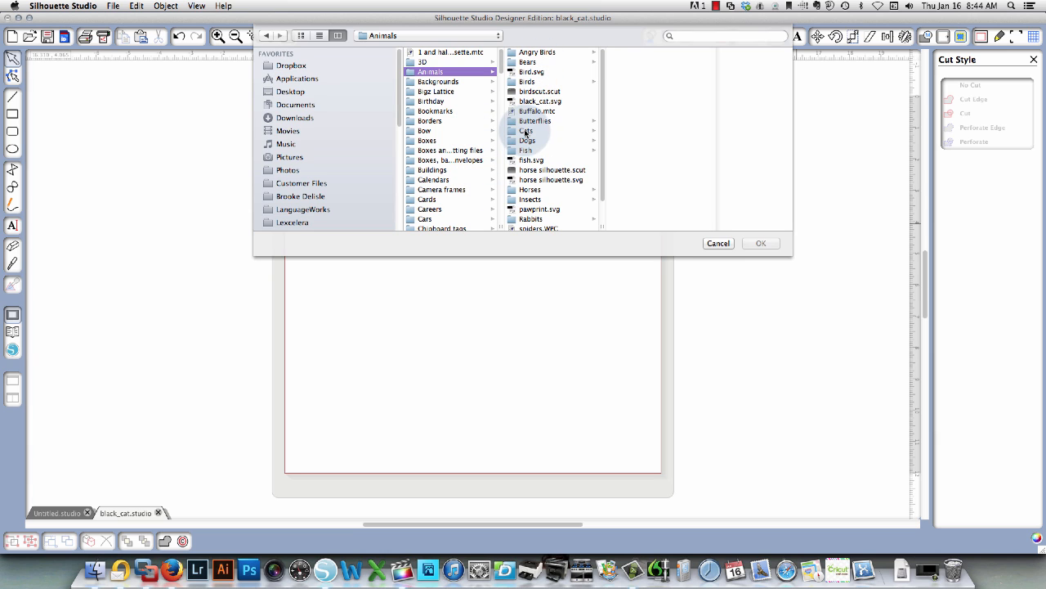
click(526, 131)
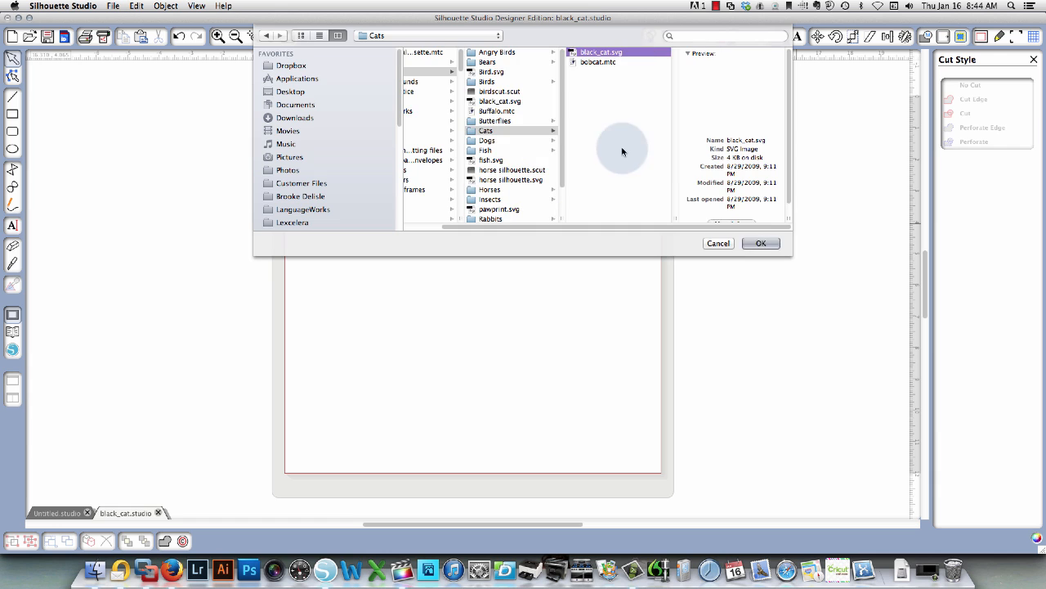
Step: Load black_cat.svg onto the page, move the cat to the page centre and select it
click(758, 242)
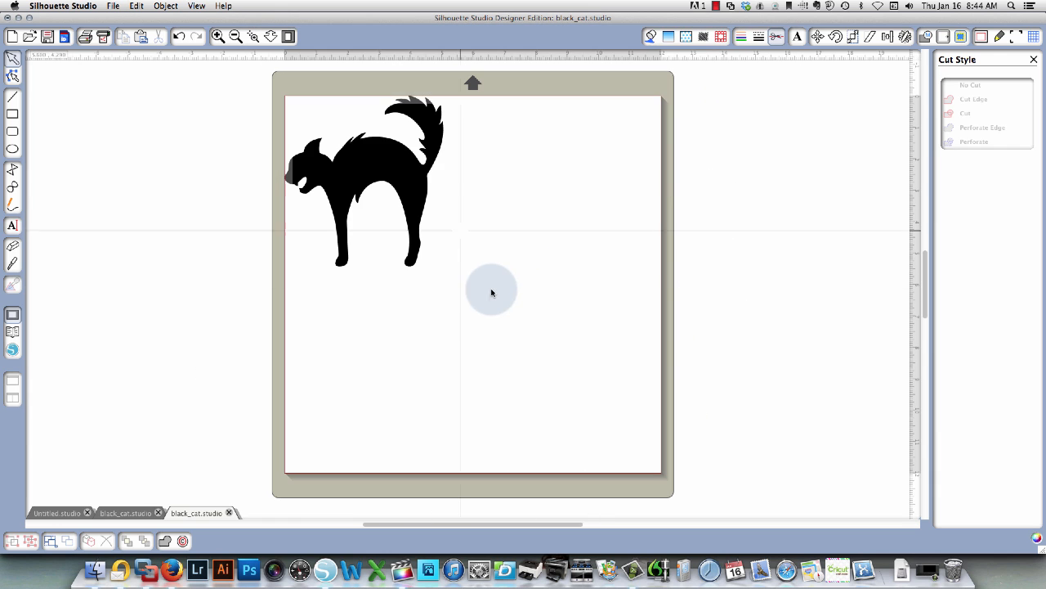
drag(368, 188, 441, 245)
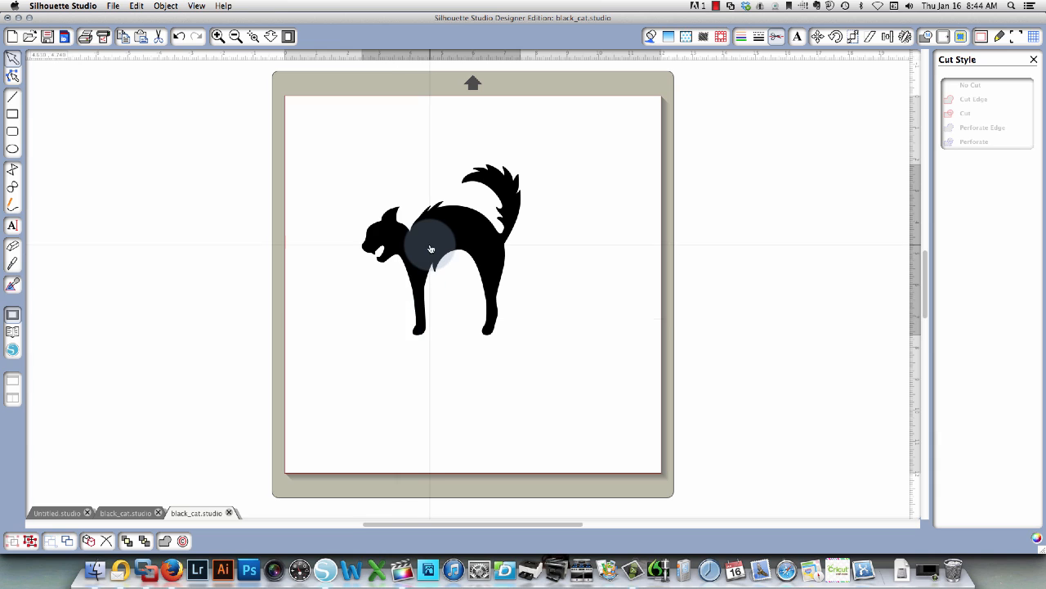
click(432, 249)
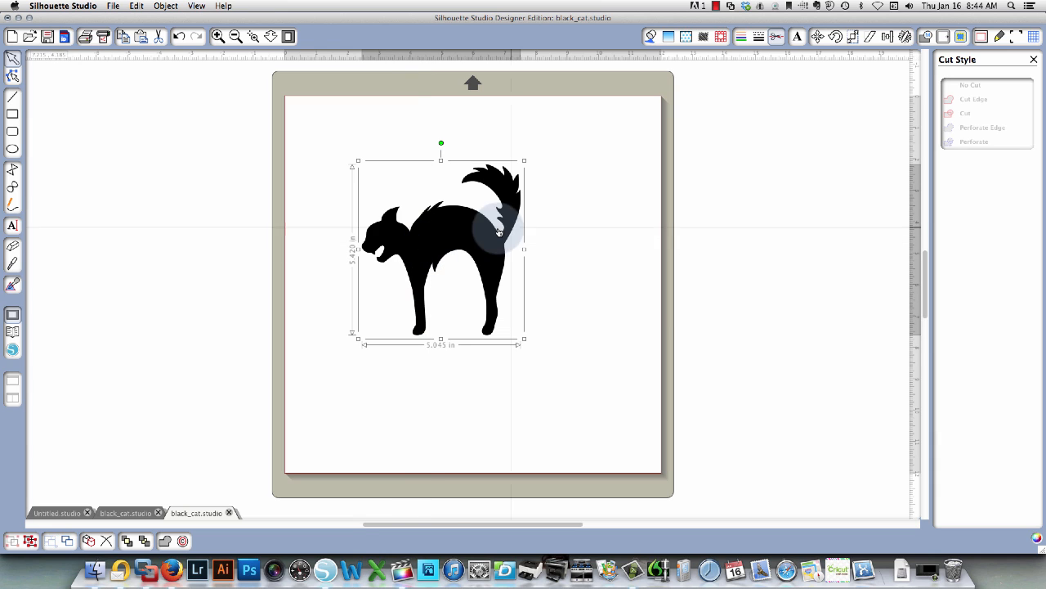
mouse_move(475, 235)
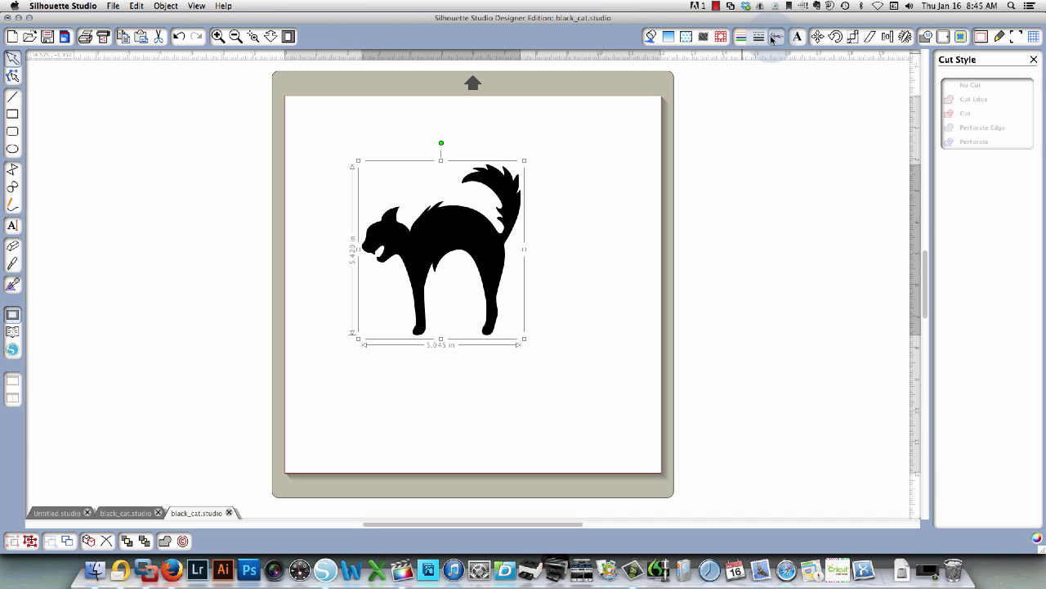
mouse_move(775, 36)
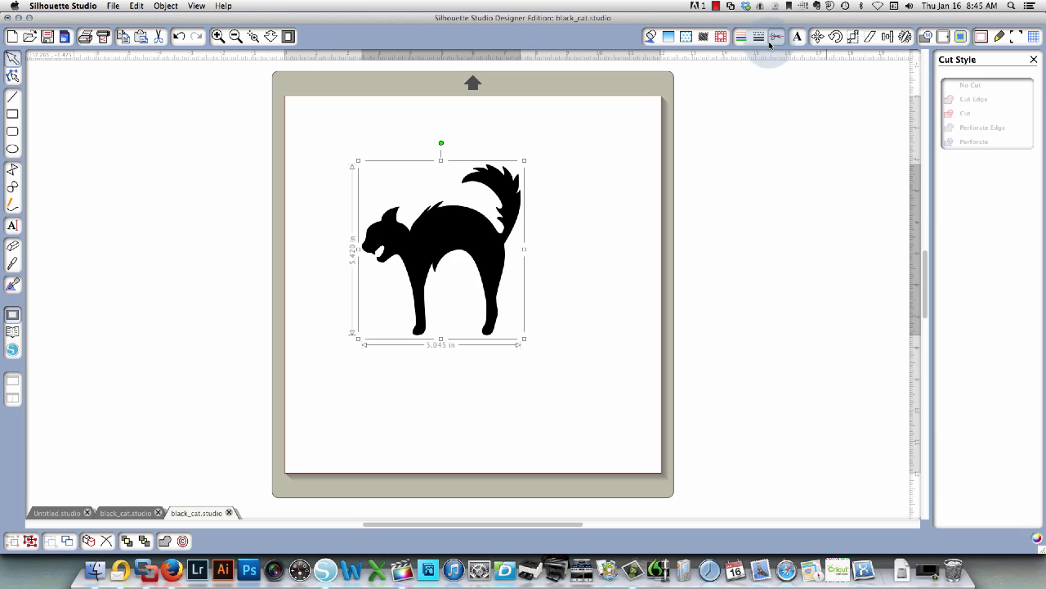
Step: Set the cat's cut style to Cut so red cut lines outline it, then switch to Windows
click(721, 36)
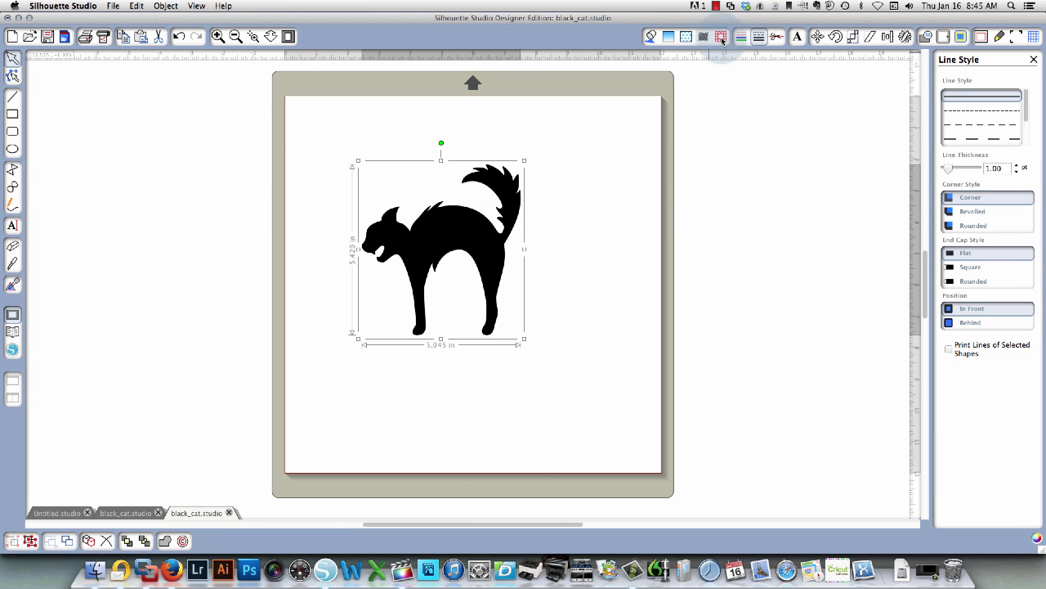
click(721, 36)
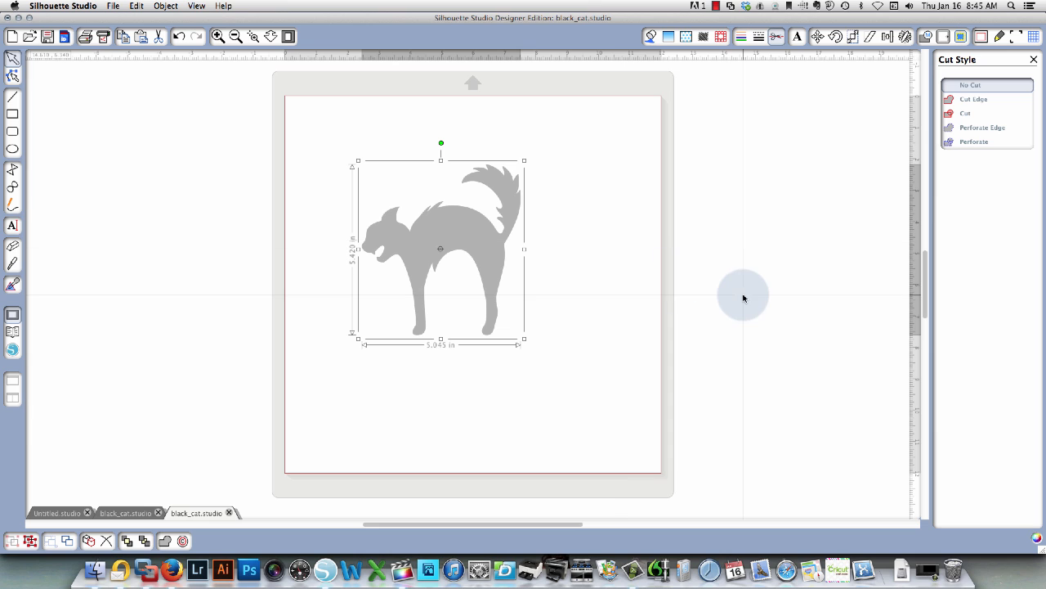
mouse_move(572, 166)
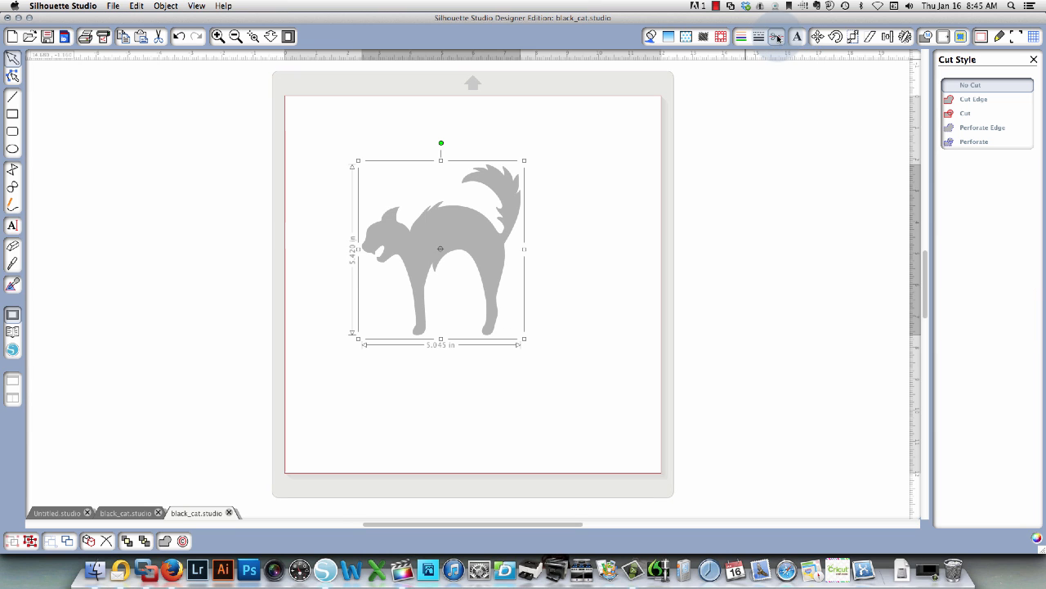
click(965, 113)
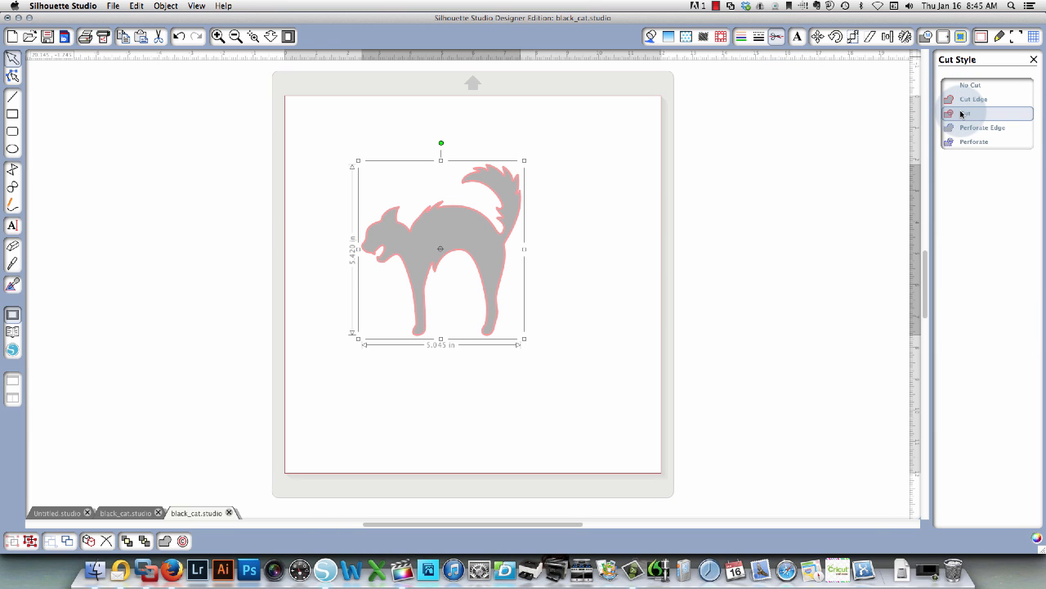
click(965, 113)
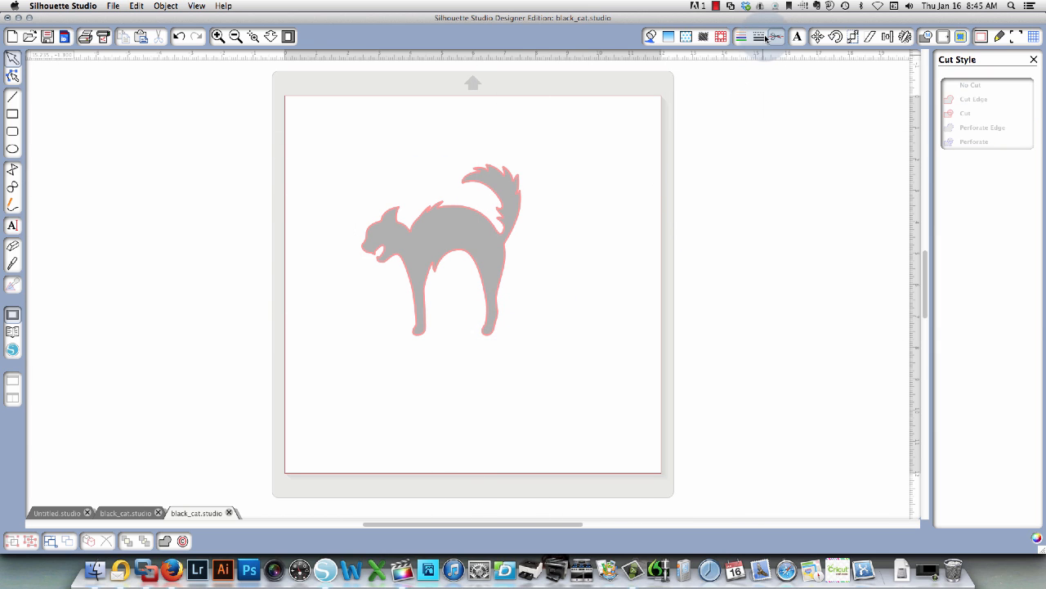
click(759, 36)
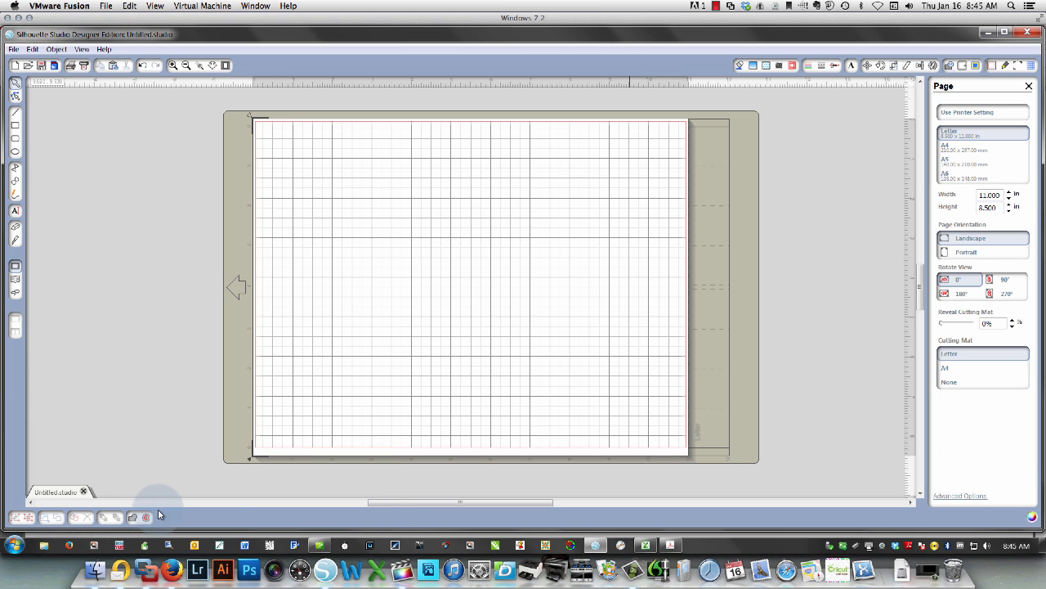
mouse_move(137, 196)
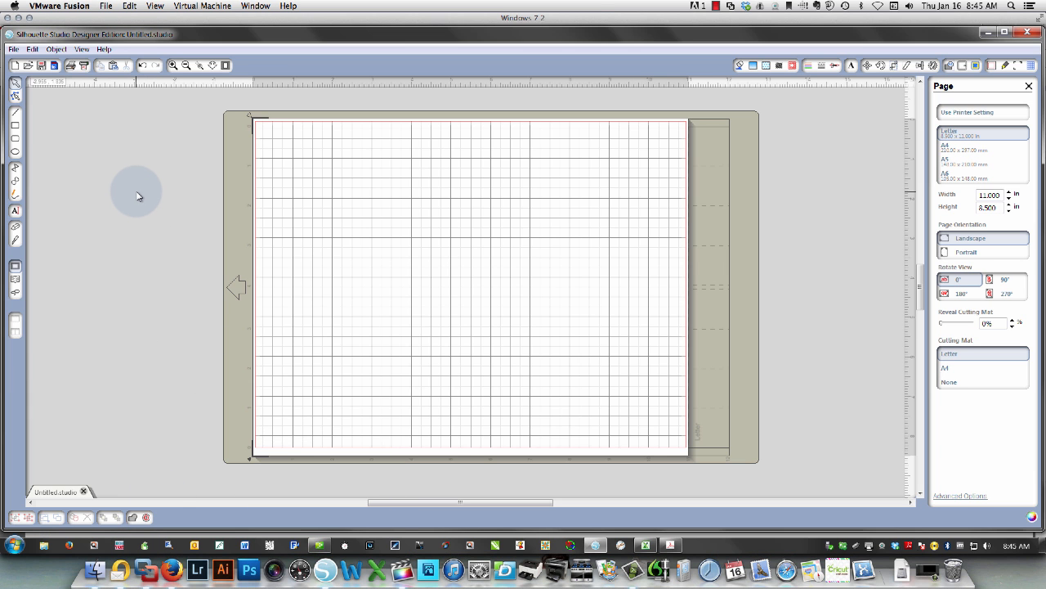
mouse_move(82, 98)
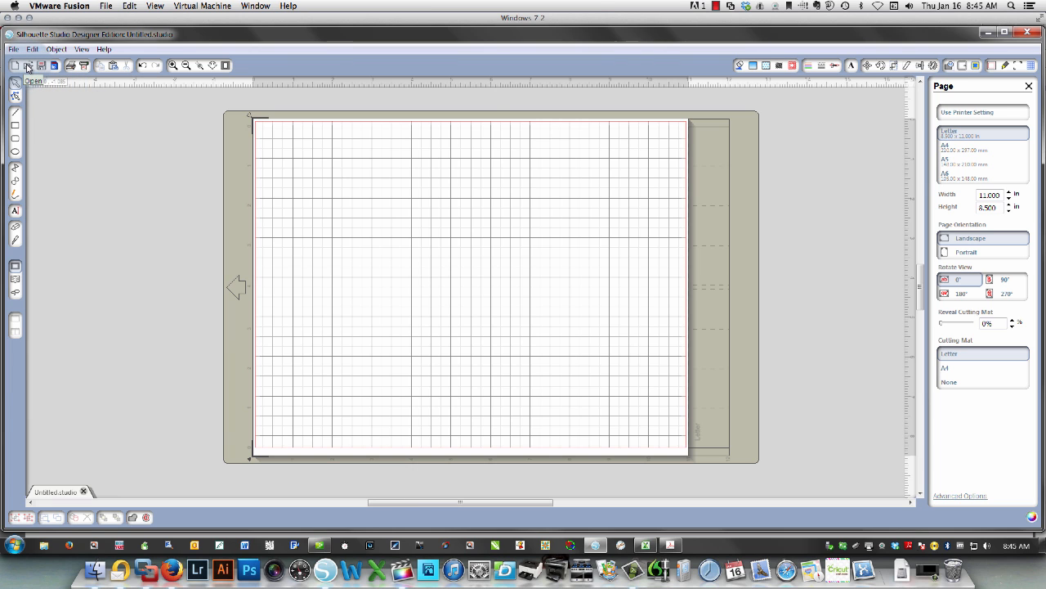
Step: With file type set to All Files, open the doily pendant border SVG as a new document
click(28, 65)
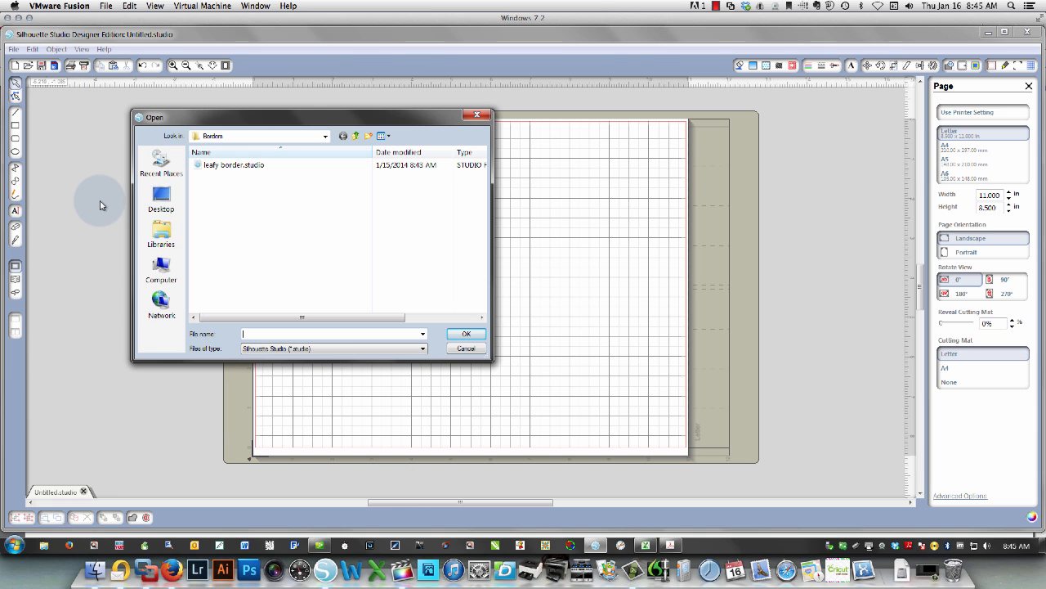
mouse_move(232, 163)
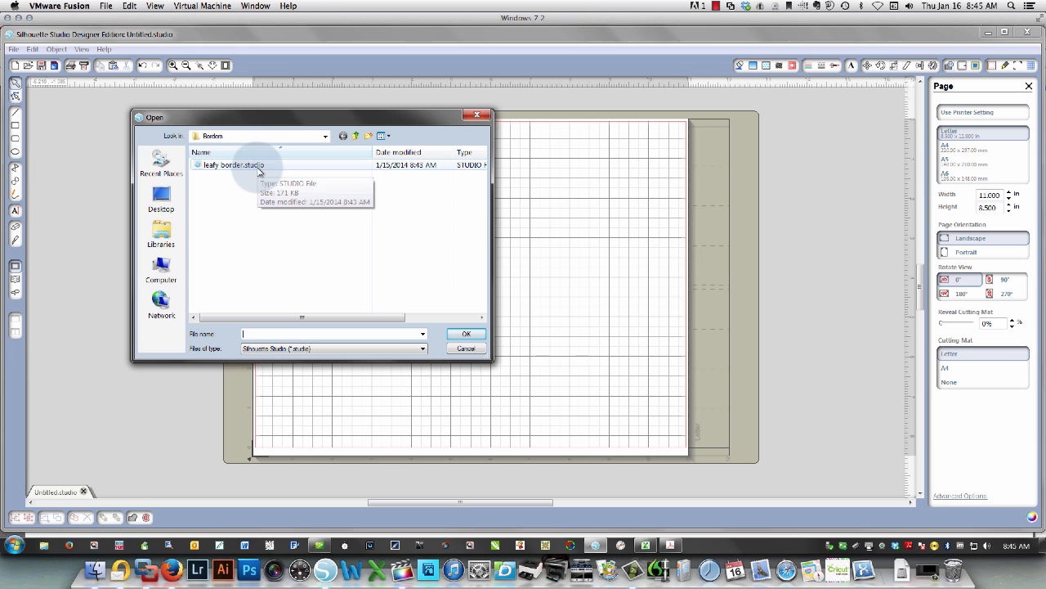
mouse_move(221, 353)
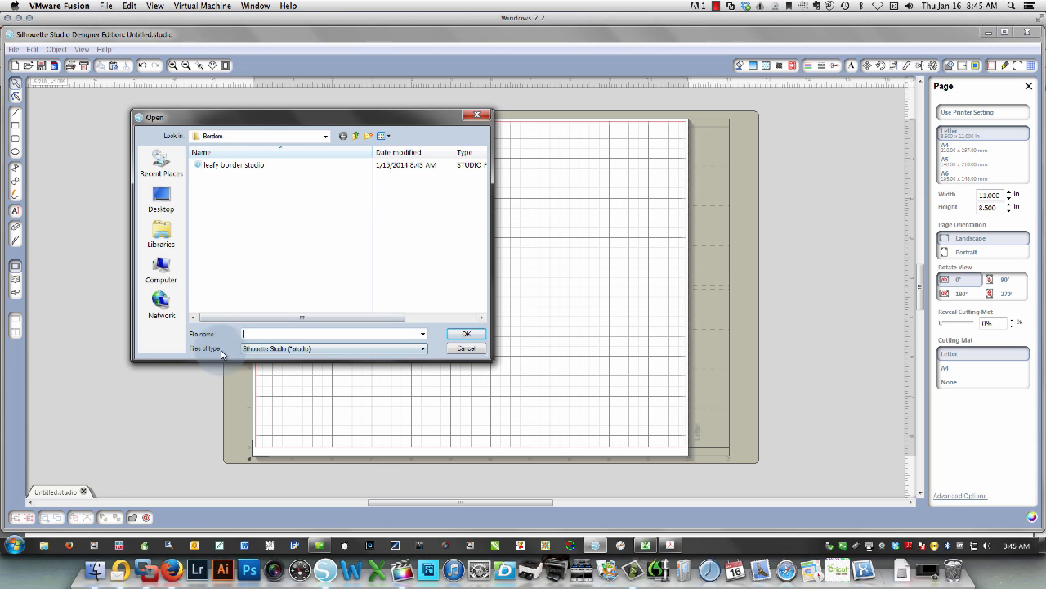
mouse_move(324, 350)
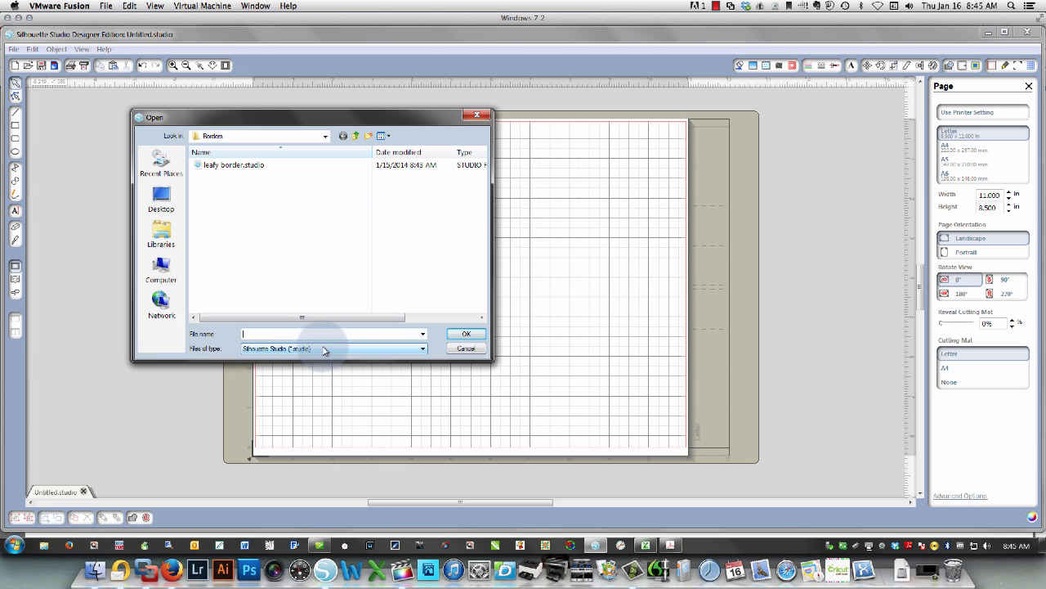
click(422, 348)
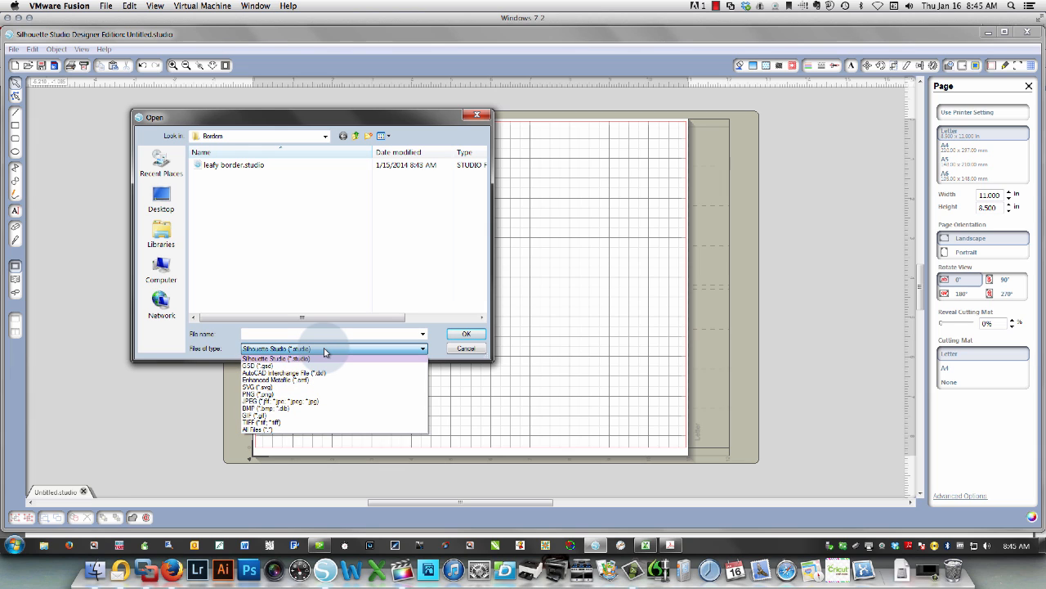
mouse_move(421, 351)
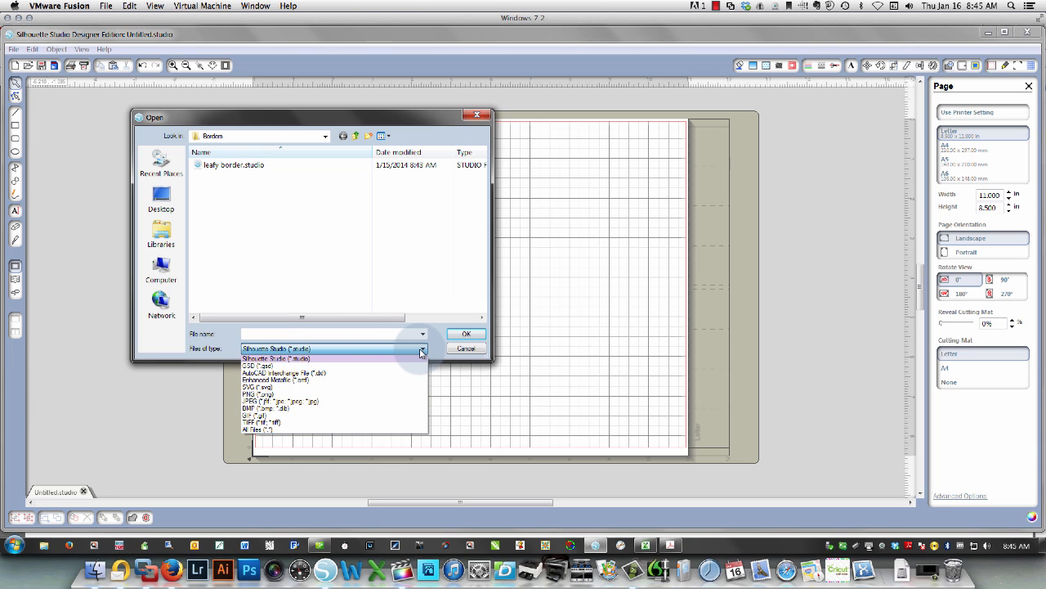
mouse_move(327, 359)
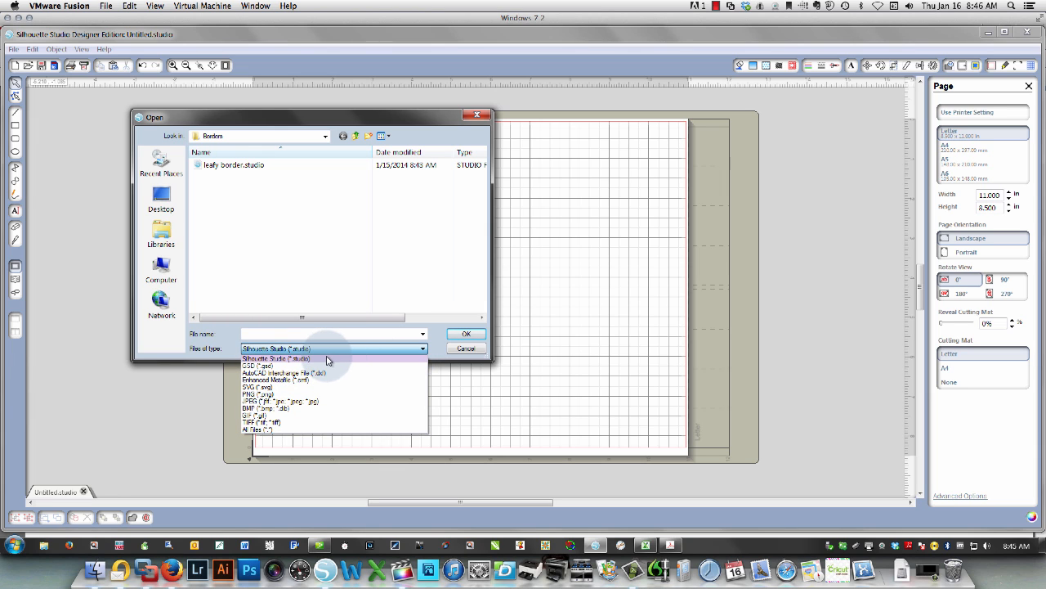
mouse_move(323, 409)
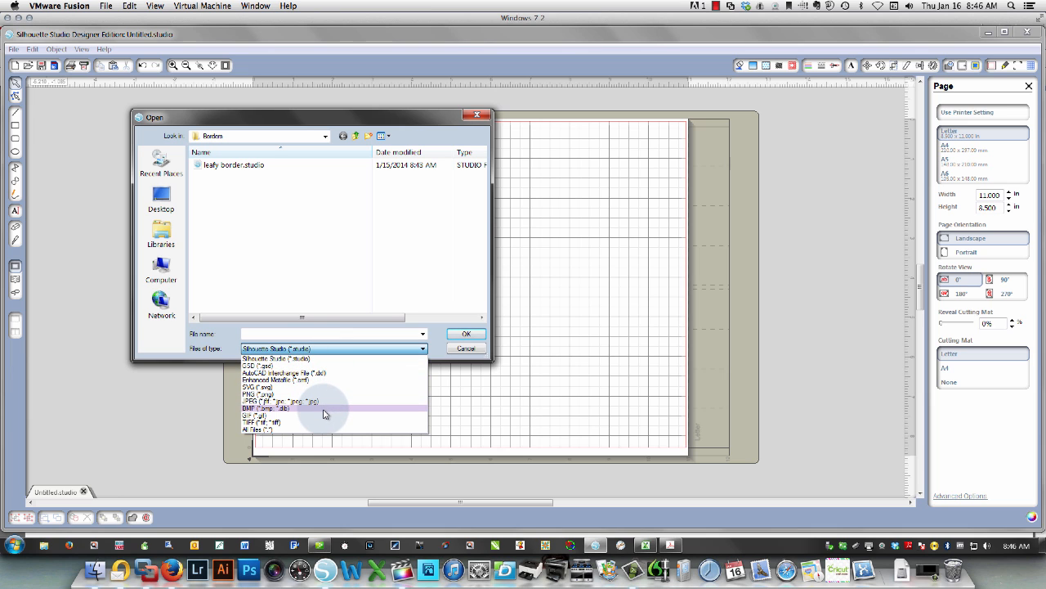
mouse_move(320, 428)
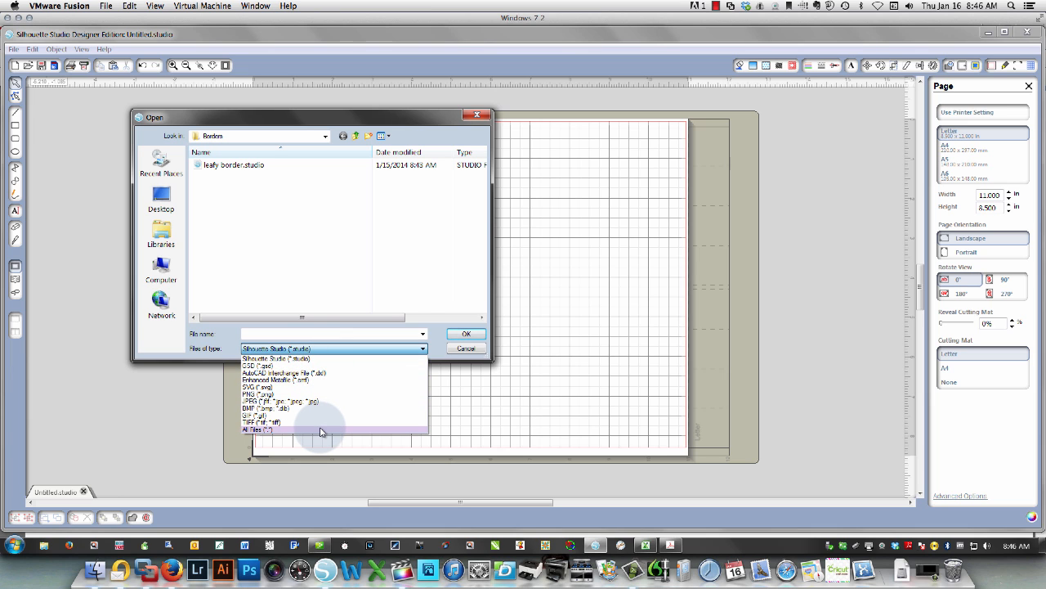
click(260, 428)
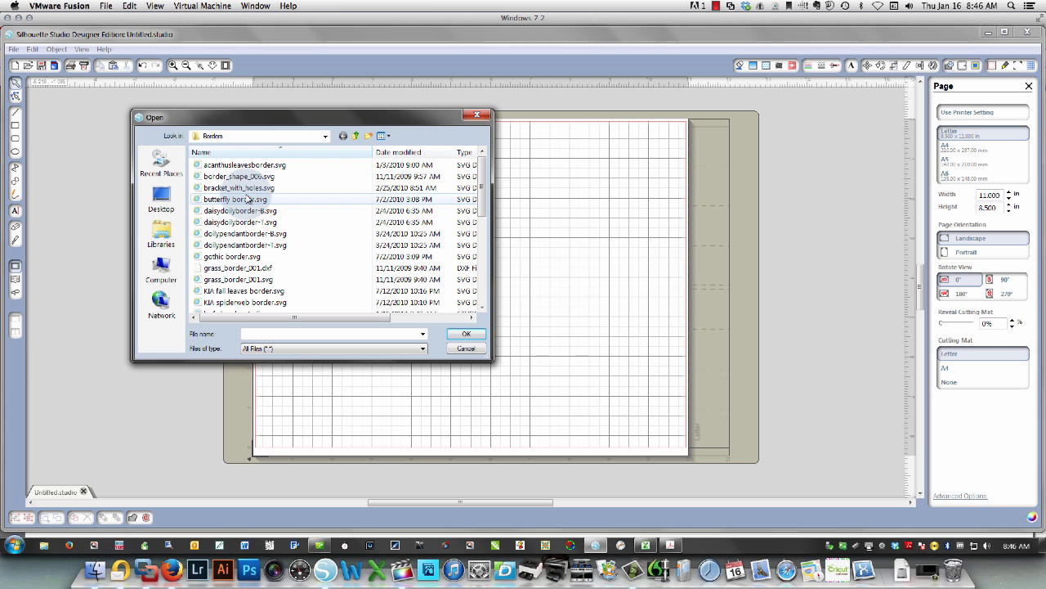
click(235, 200)
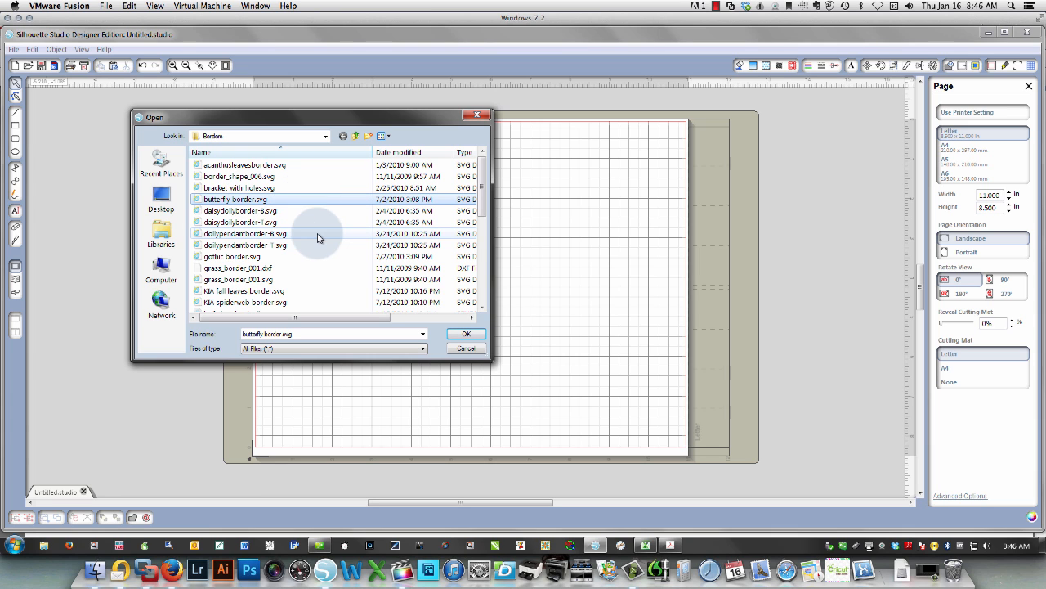
click(245, 245)
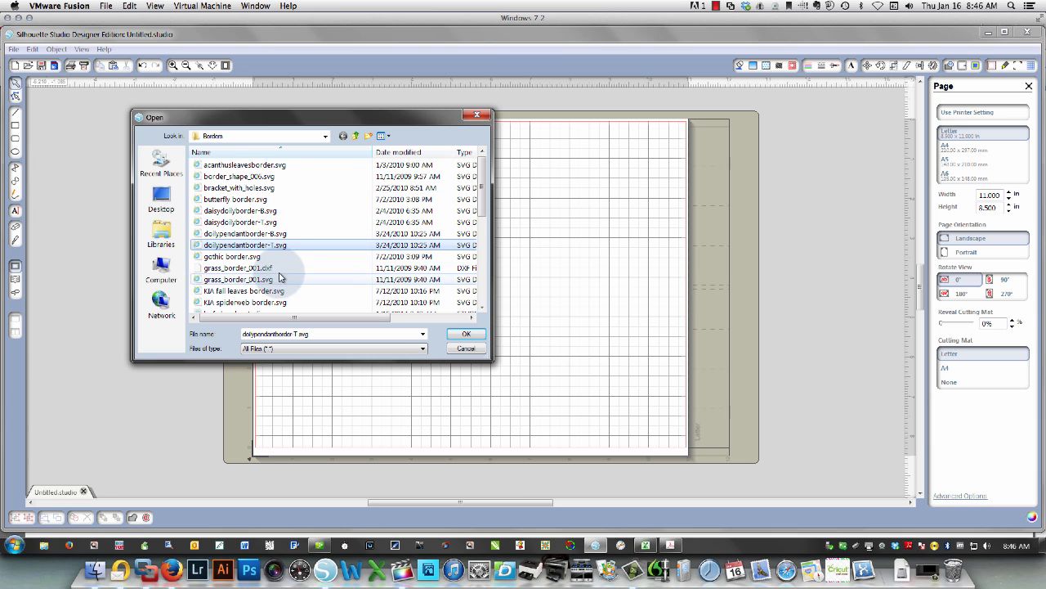
click(466, 333)
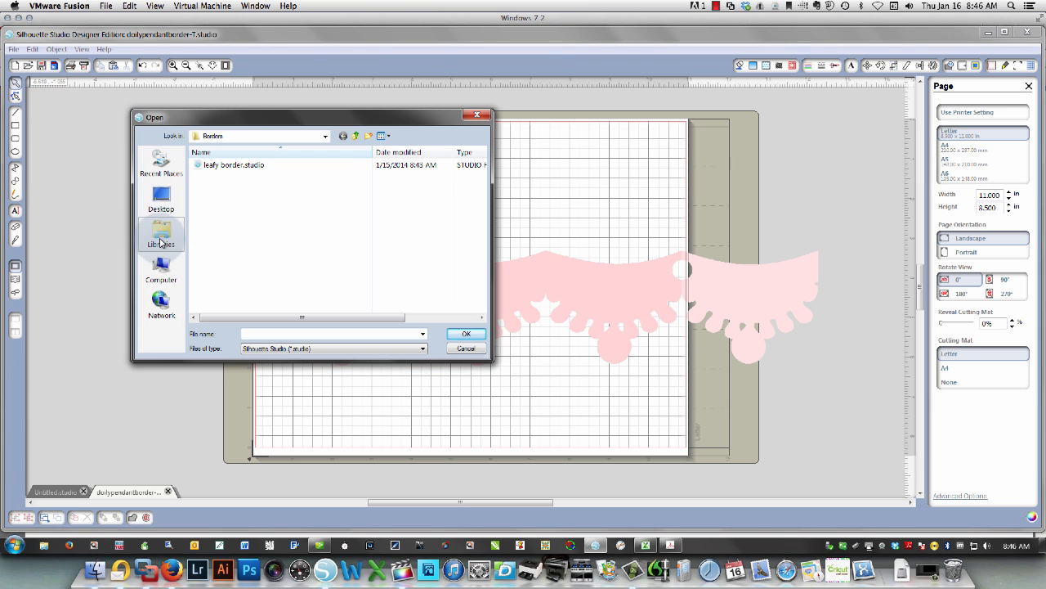
Step: From Documents' Silhouette folder, with type set to JPEG, open modern-floral-tattoo.jpg
click(160, 237)
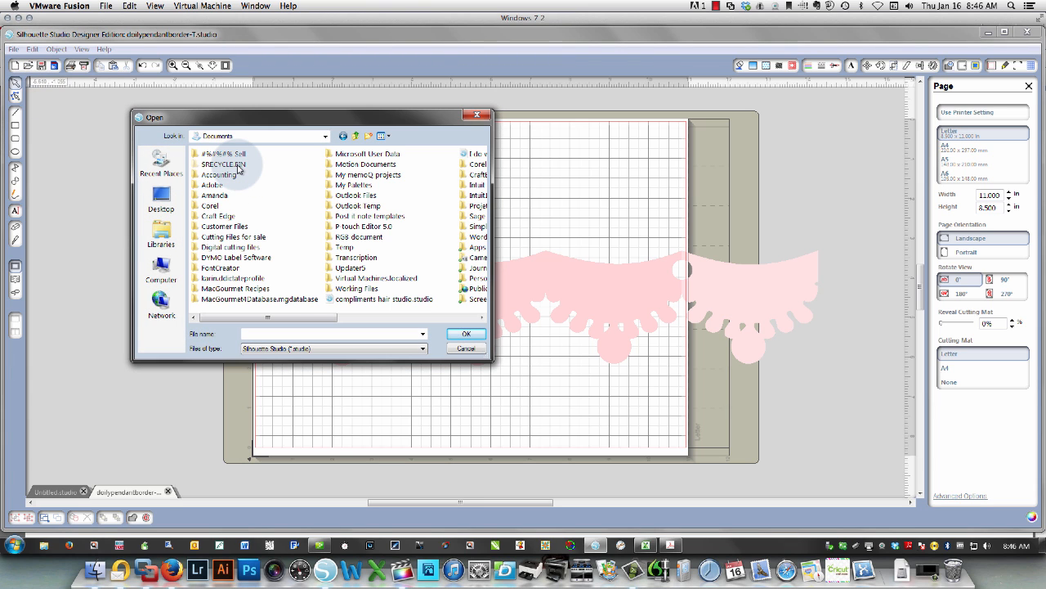
mouse_move(456, 325)
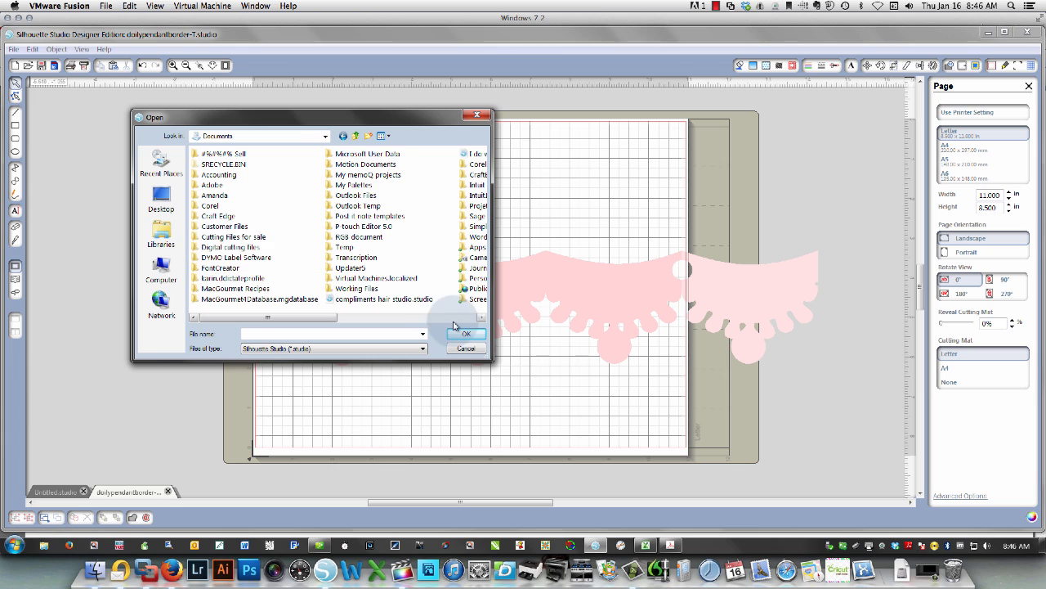
scroll(right, 3)
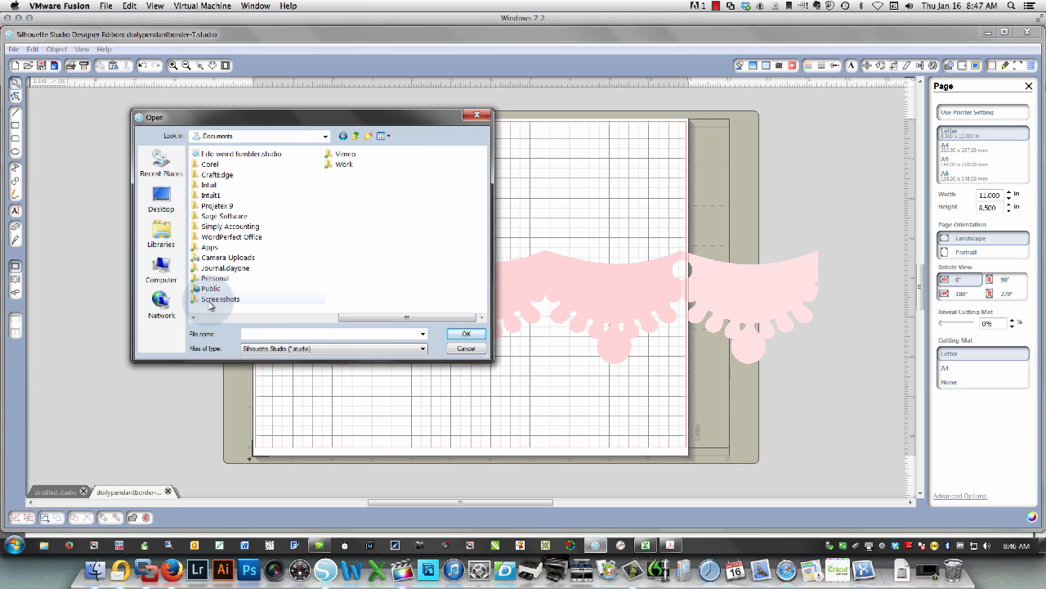
double_click(219, 298)
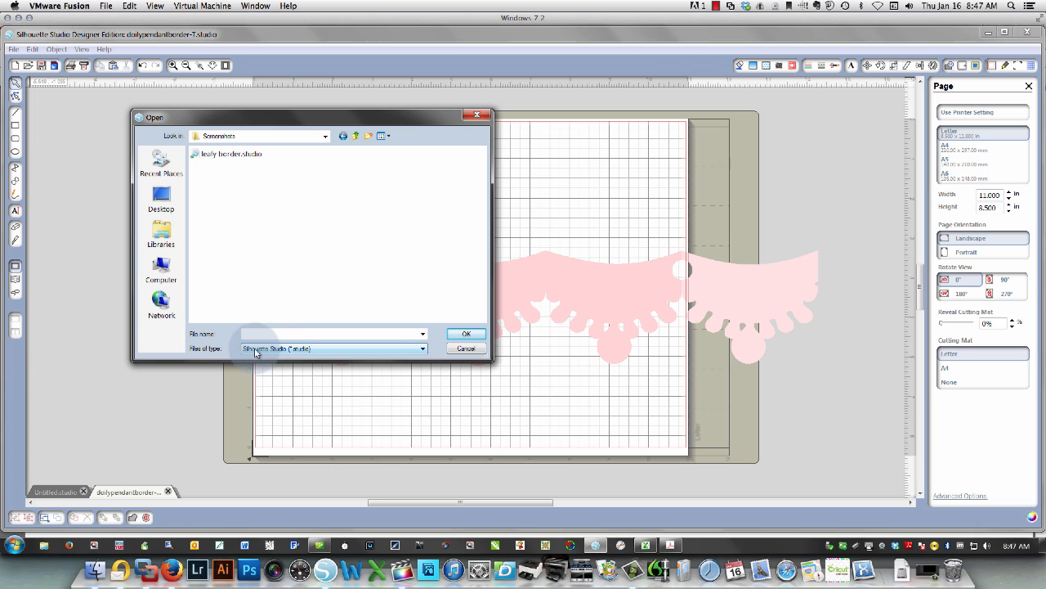
click(422, 350)
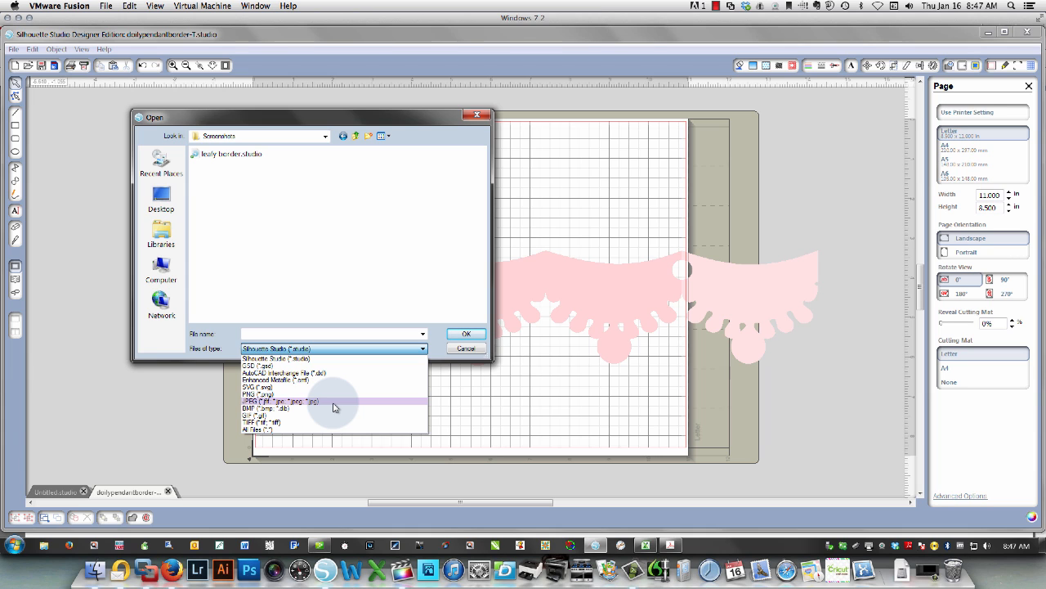
mouse_move(327, 405)
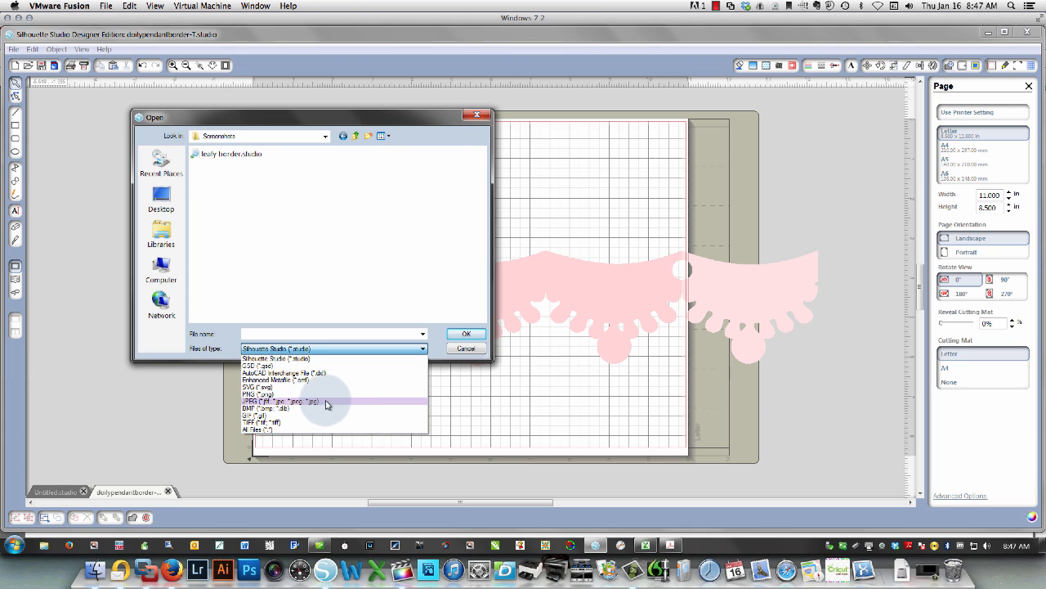
click(285, 400)
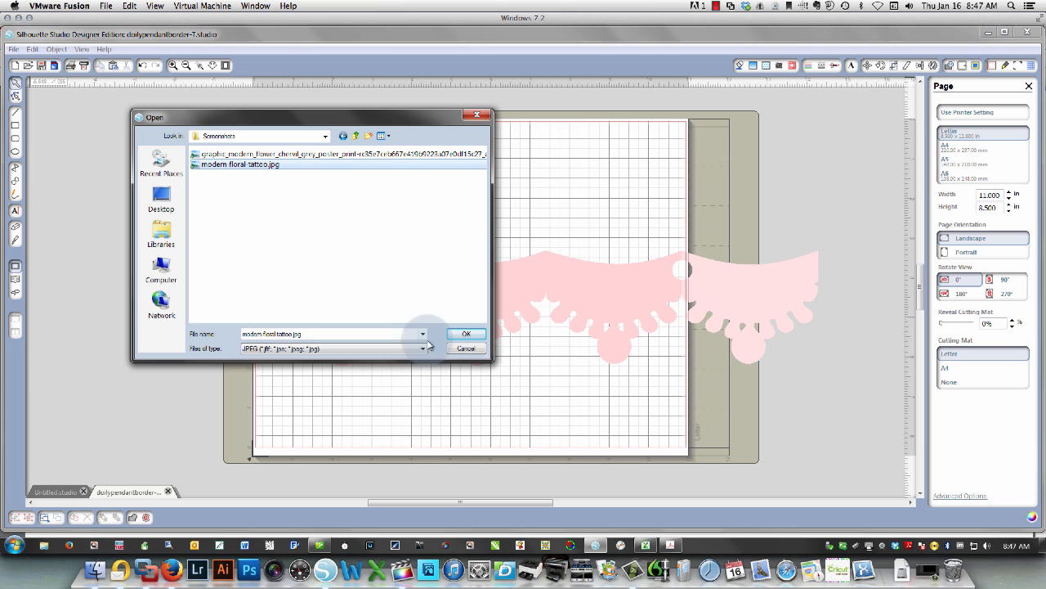
click(466, 333)
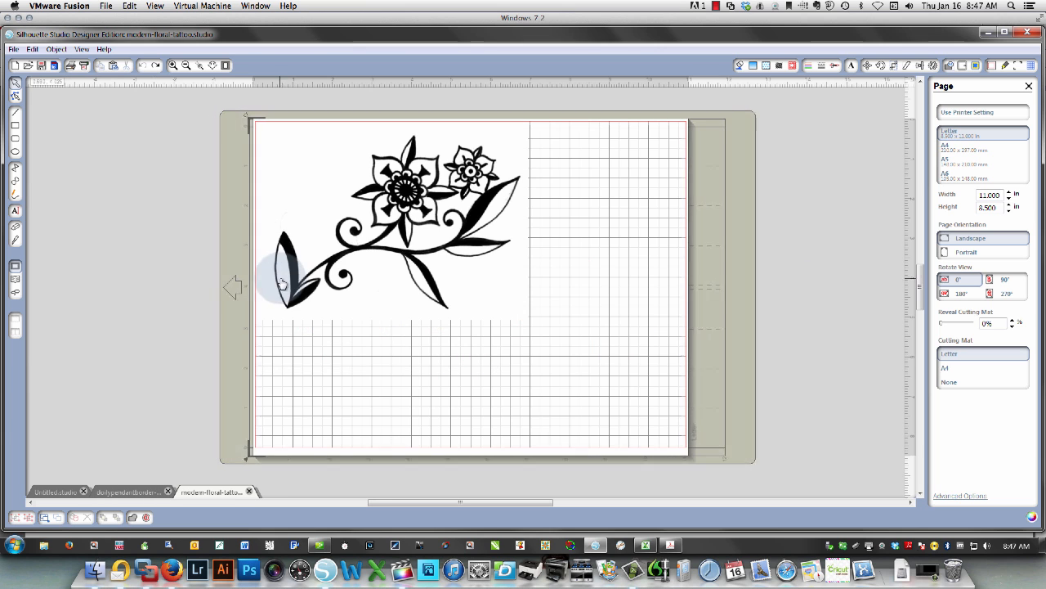
Step: Bring up the Mac copy of Silhouette Studio showing black_cat.studio
drag(392, 221, 441, 270)
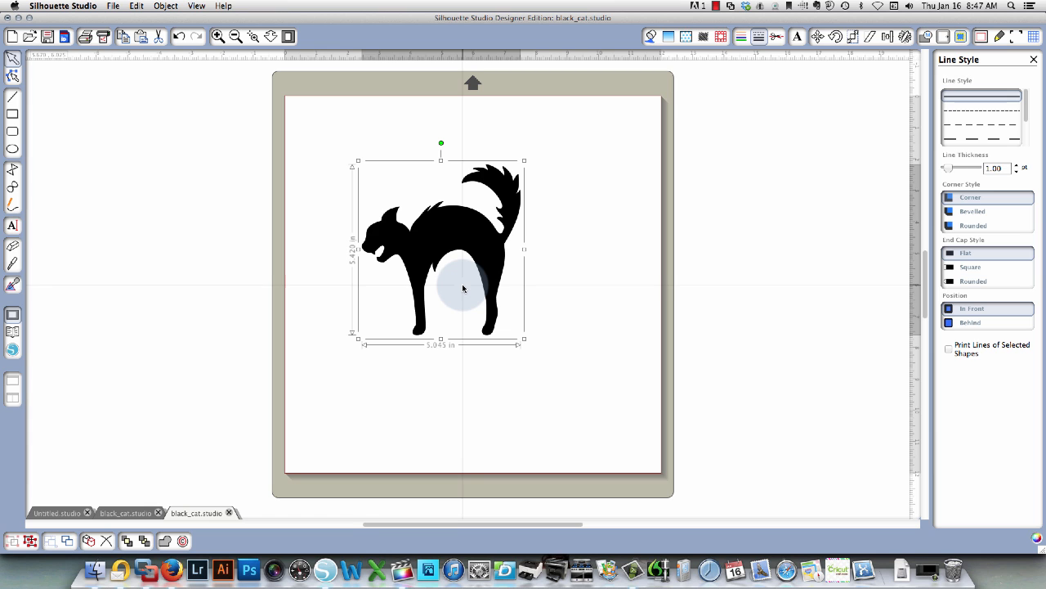
Step: Move the cat toward the page's top-left and start Save to Library
drag(464, 288, 415, 263)
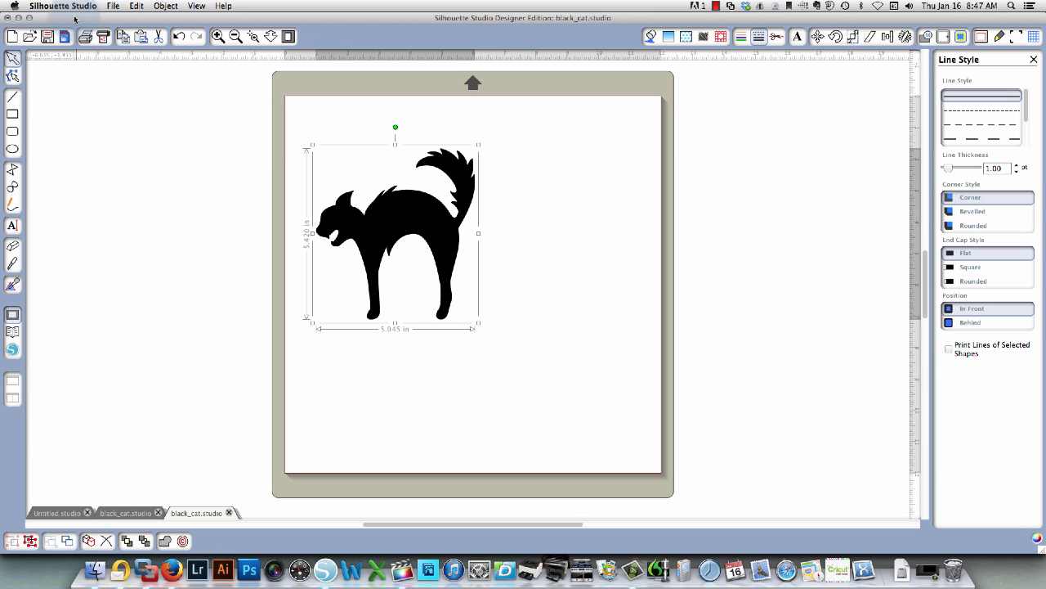
click(113, 6)
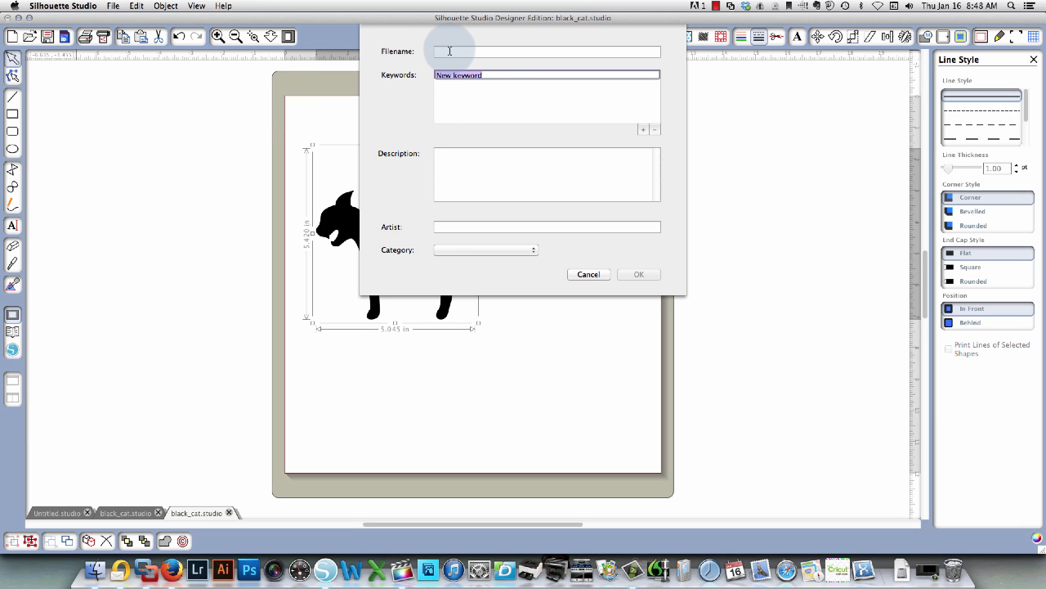
Step: Name the entry 'black cat' and add the keywords black and animal
click(546, 51)
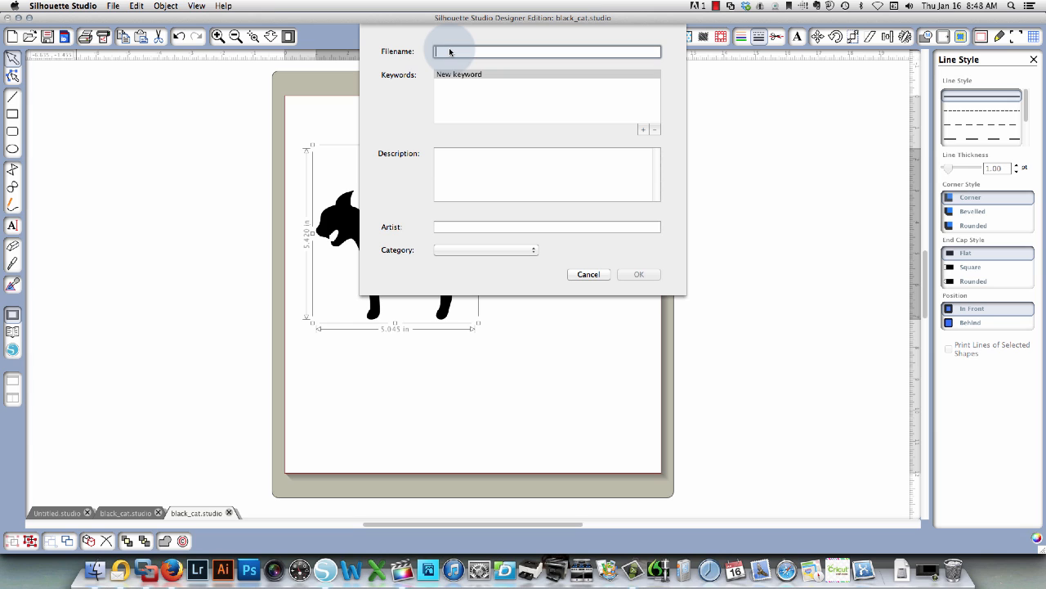
text(b)
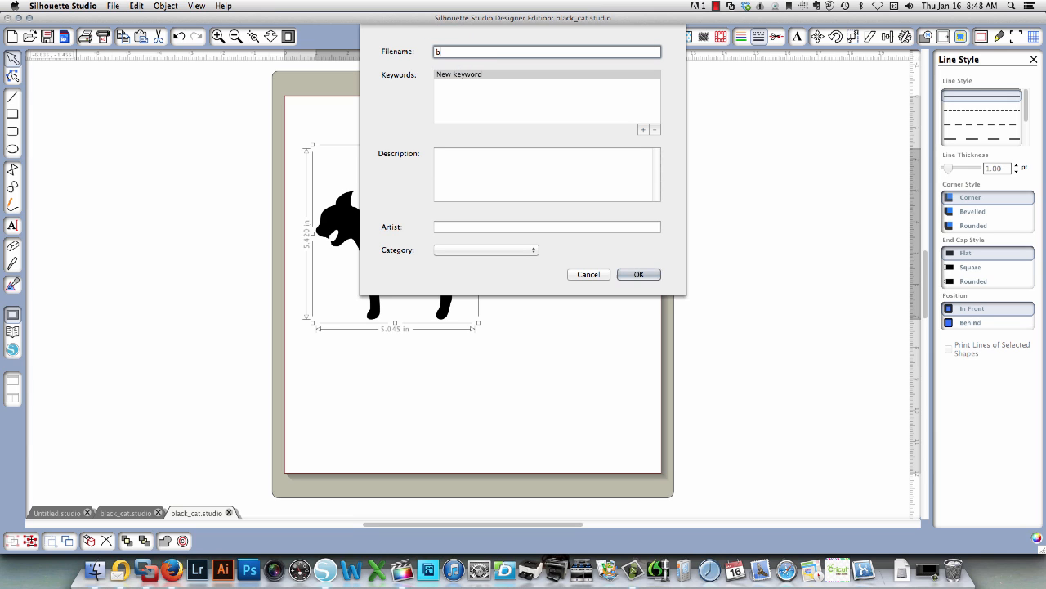
text(lack cat)
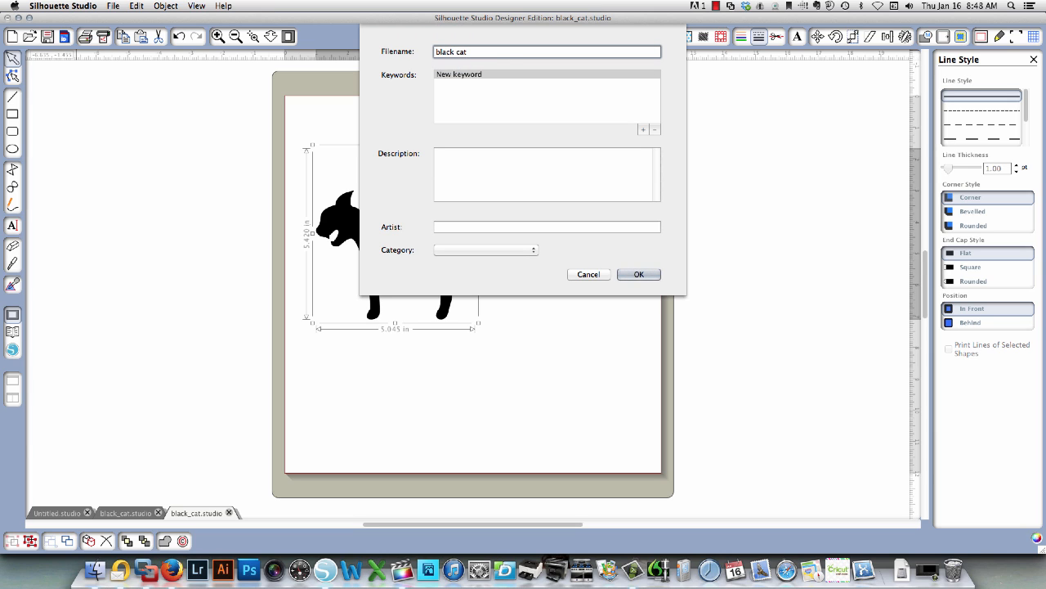
click(642, 129)
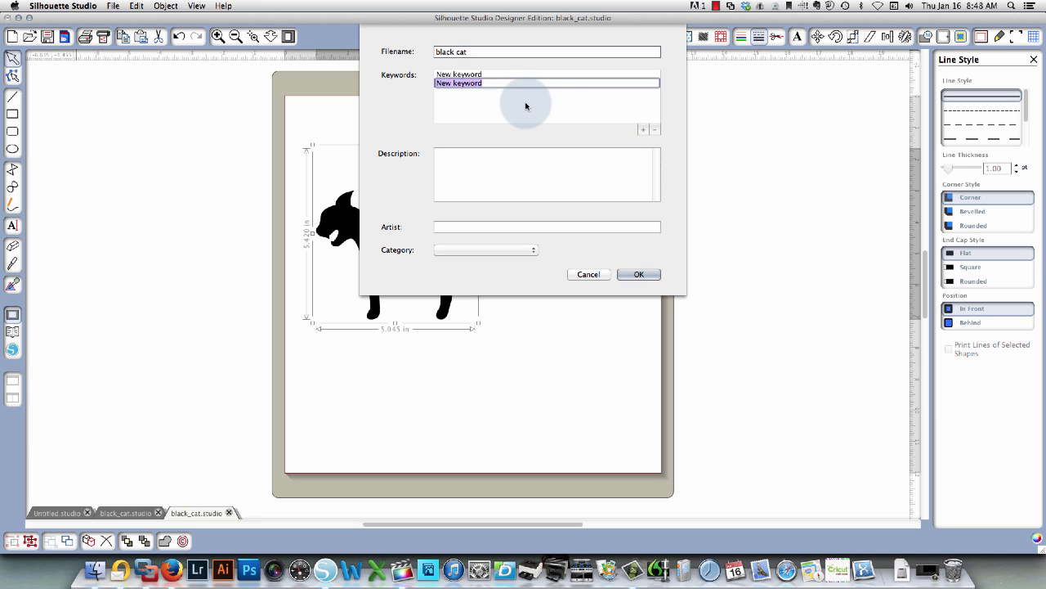
text(black cat)
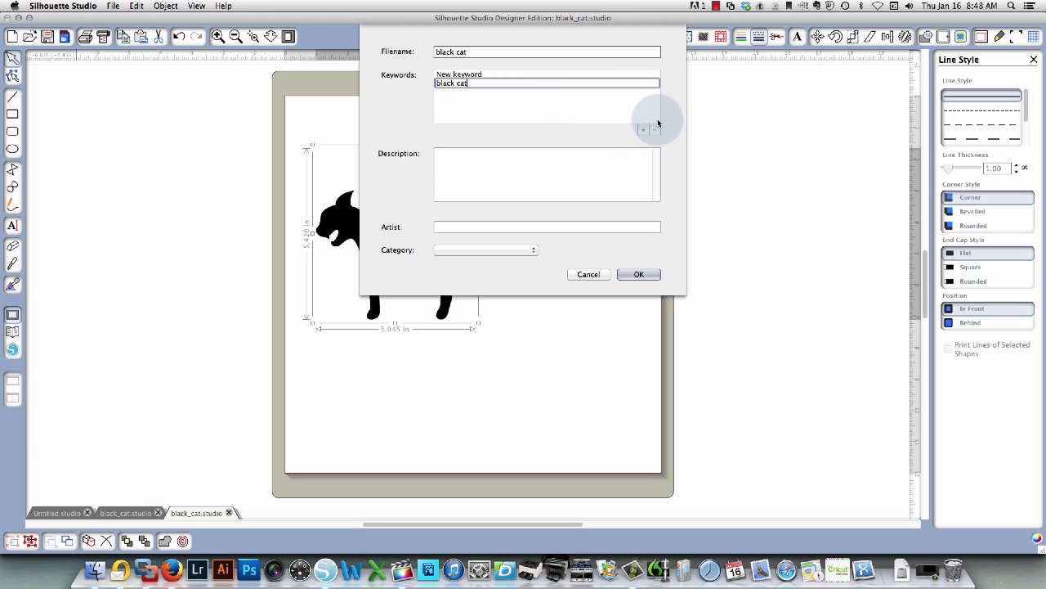
click(644, 131)
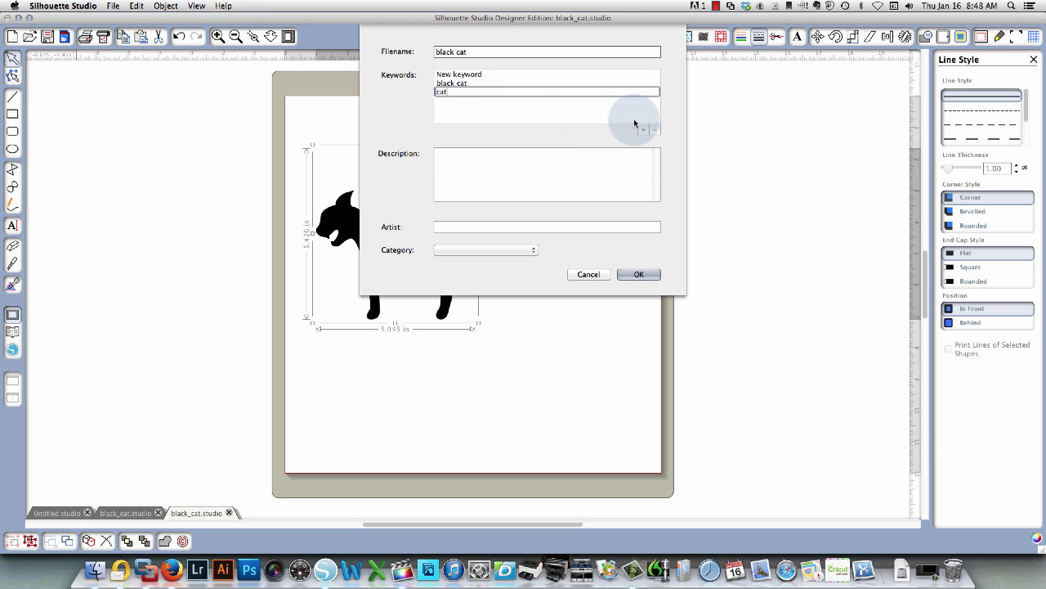
click(644, 131)
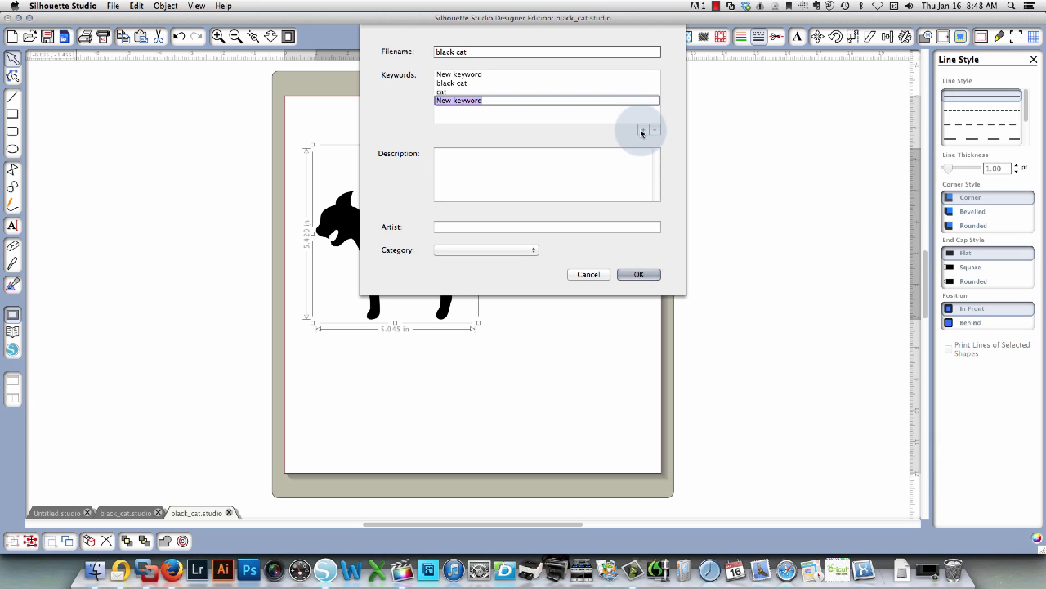
text(animal)
text(halloween)
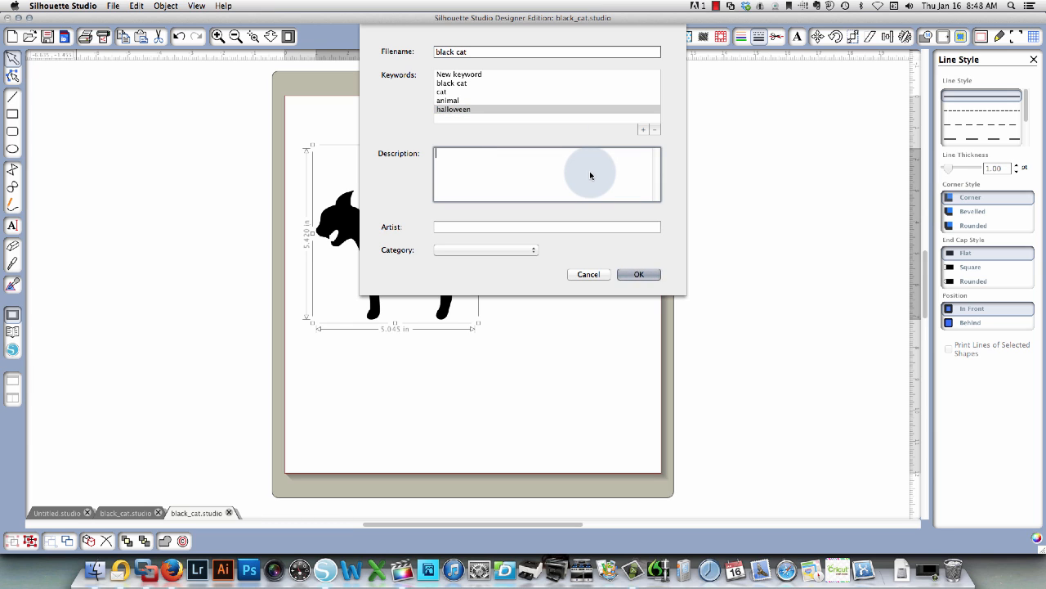
Step: Add a black cat silhouette description, choose Regular Cut category and save to the library
text(Silhouette of a)
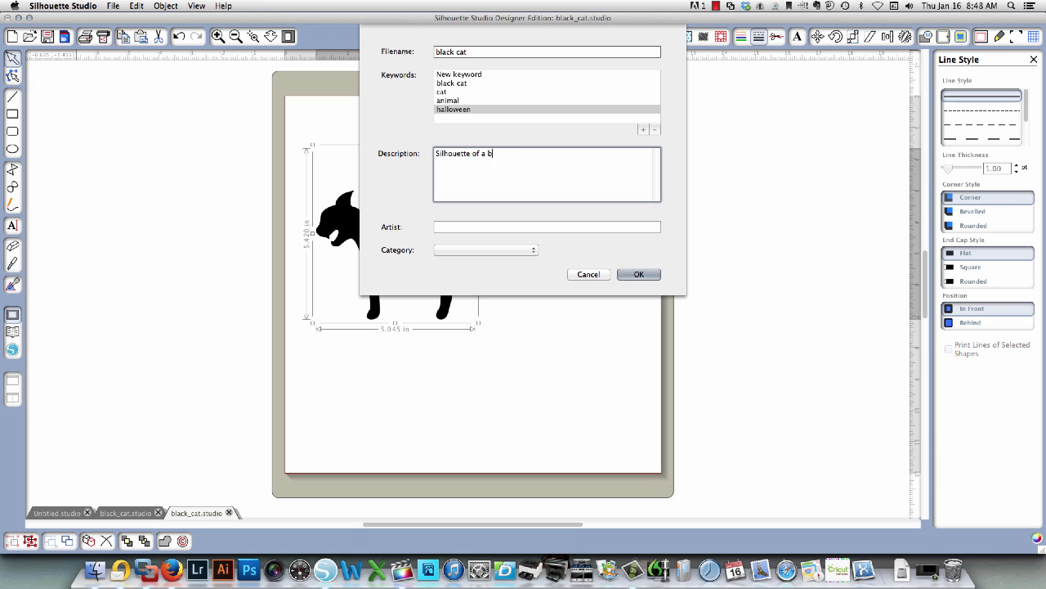
text(black cat)
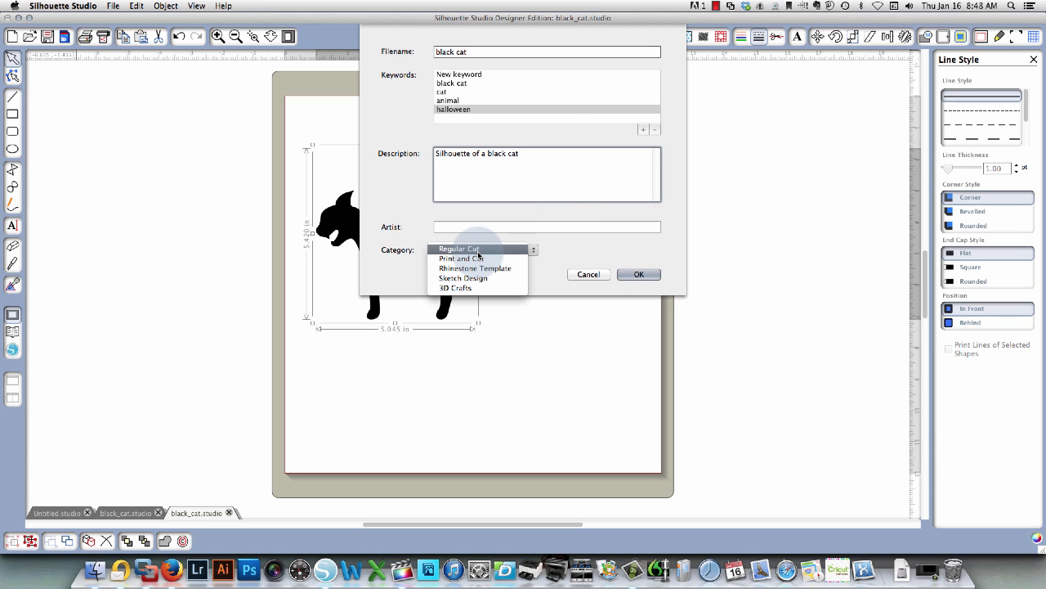
mouse_move(501, 255)
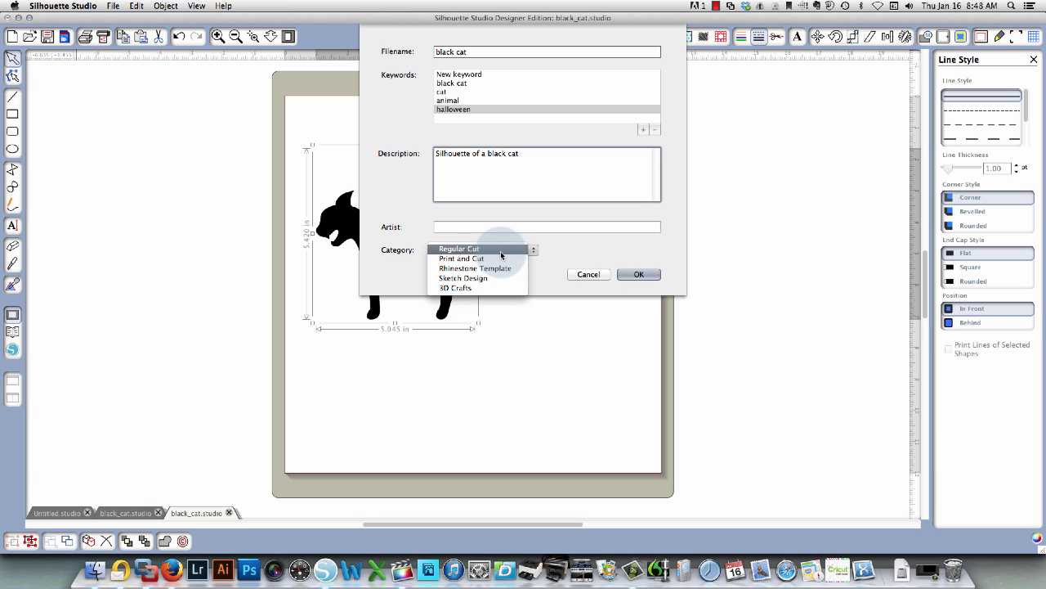
click(458, 248)
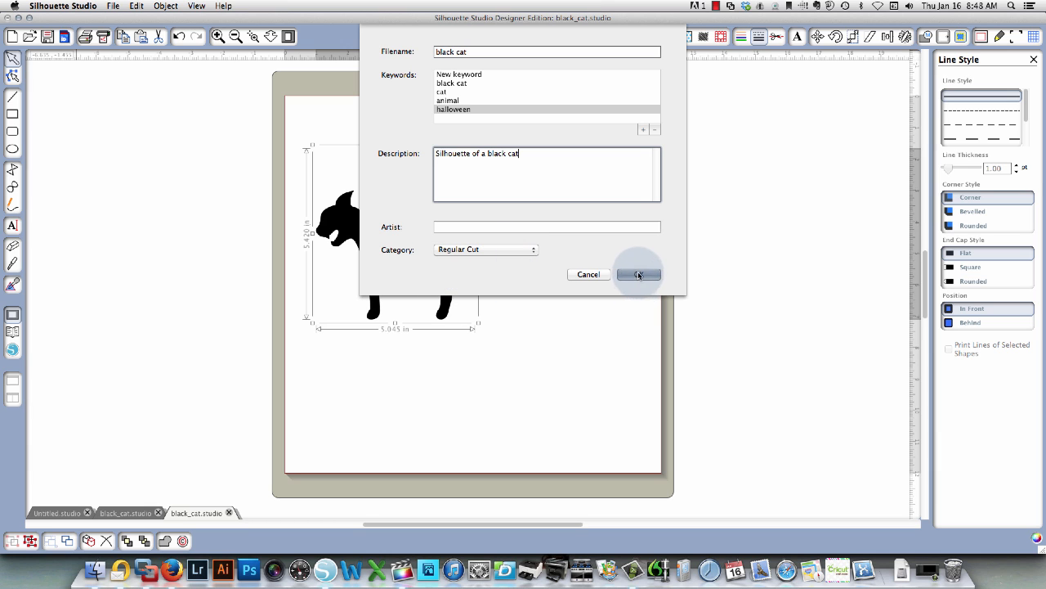
click(637, 275)
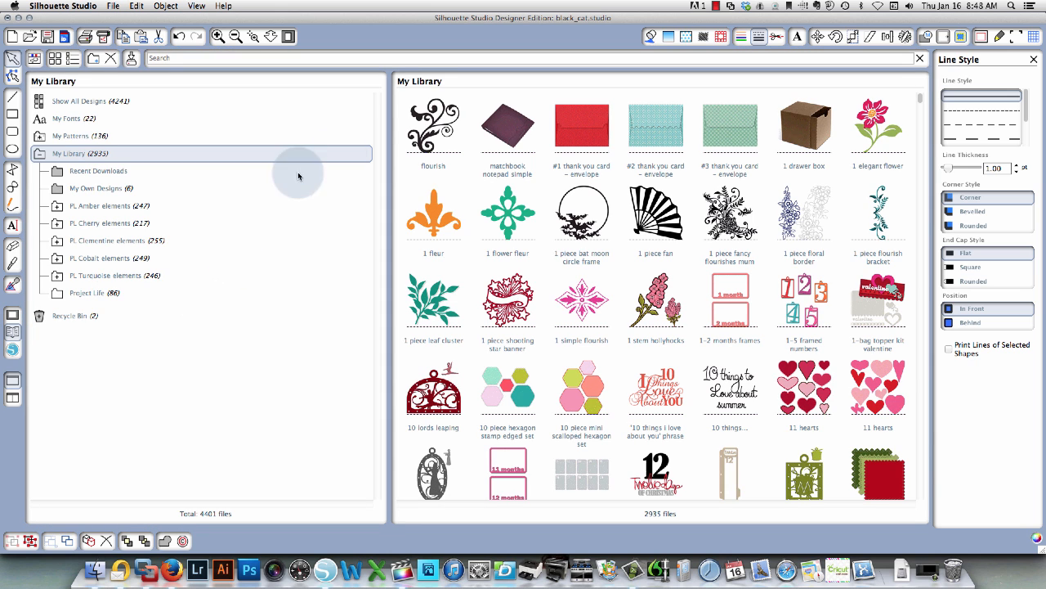
mouse_move(785, 319)
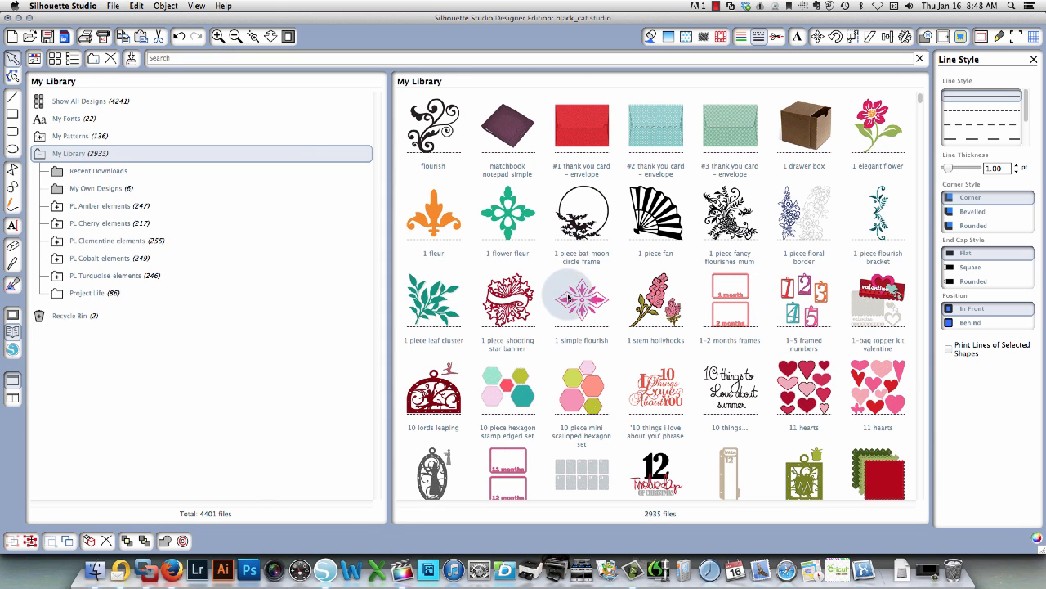
Step: Show My Own Designs in the library and select the saved black cat design
click(95, 188)
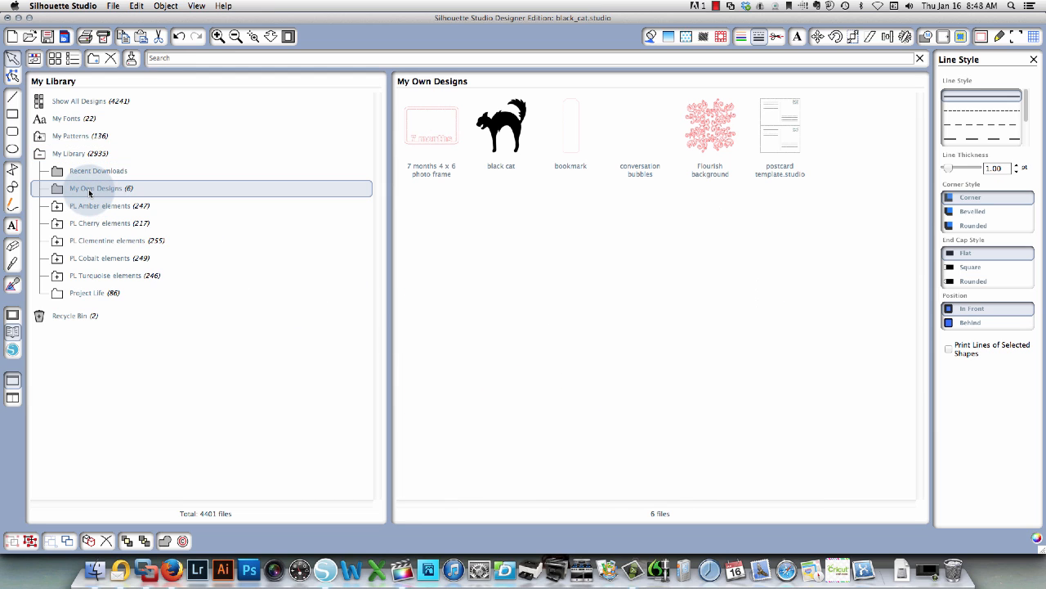
click(501, 127)
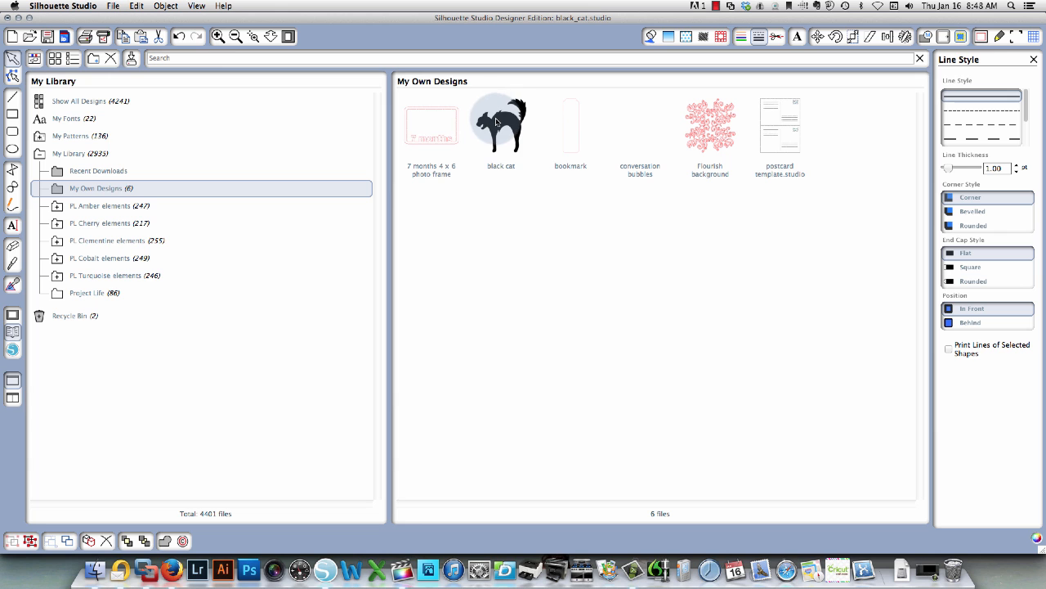
click(500, 127)
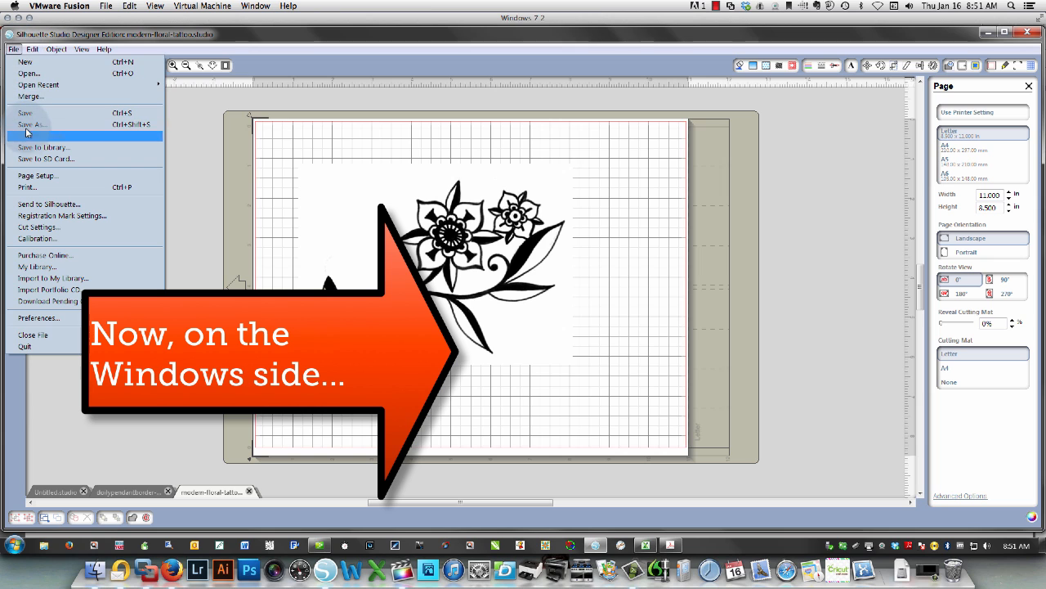
Step: Start Save to Library for the flower design, naming it 'Black cat' with a Black cat keyword
click(43, 148)
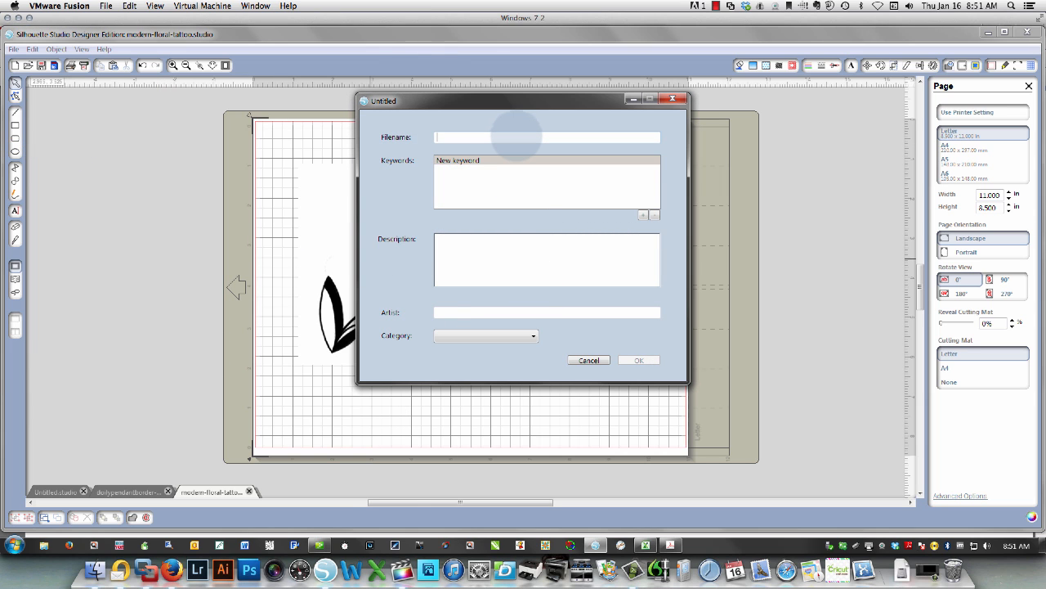
text(Black cat)
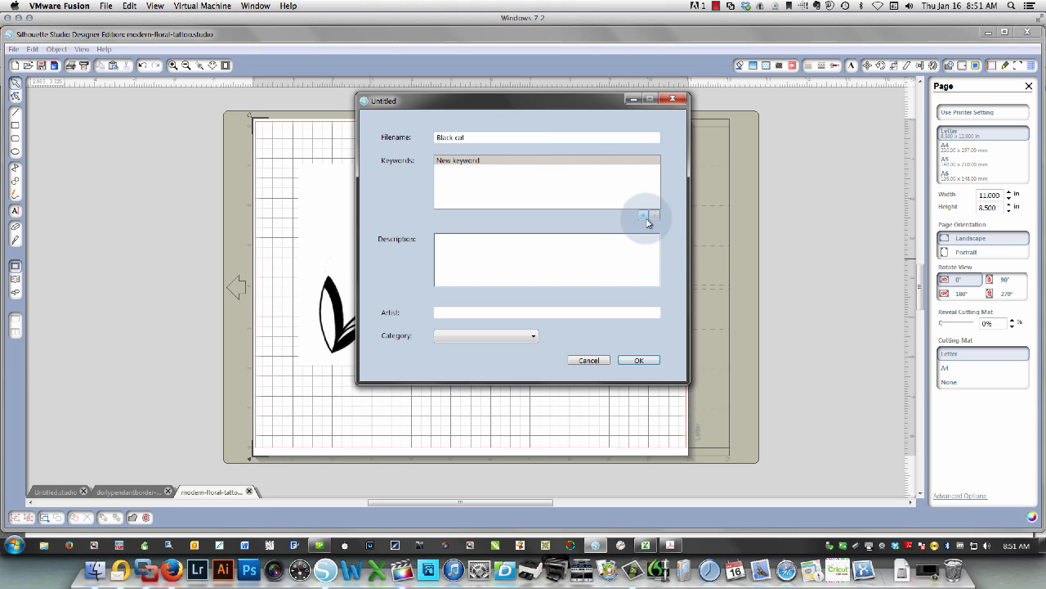
click(646, 216)
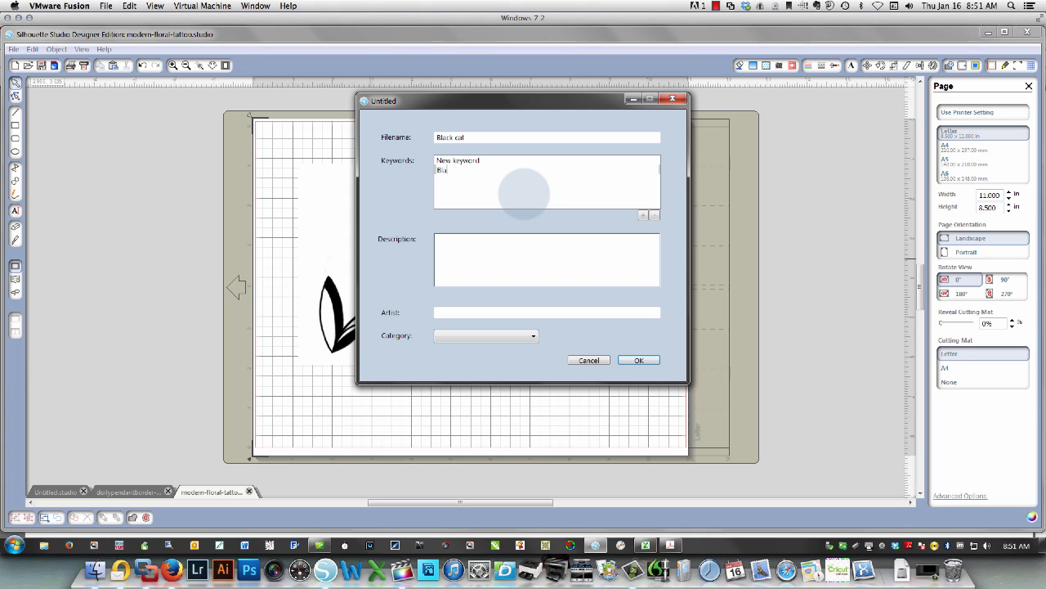
text(Black cat)
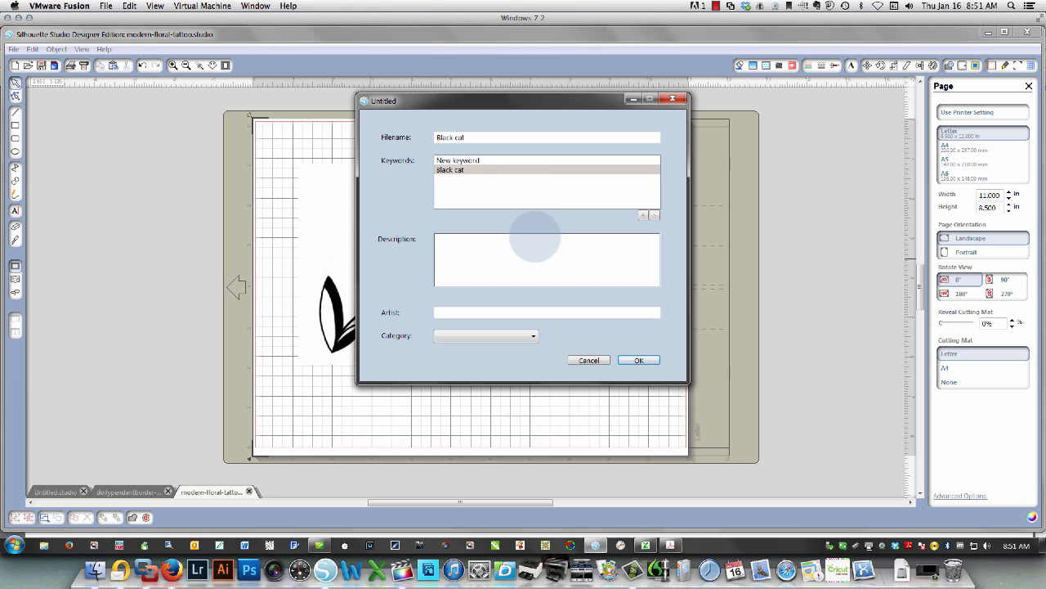
Step: Describe it as 'Silhouette of a black cat', choose Regular Cut category and save
text(Silhouette o)
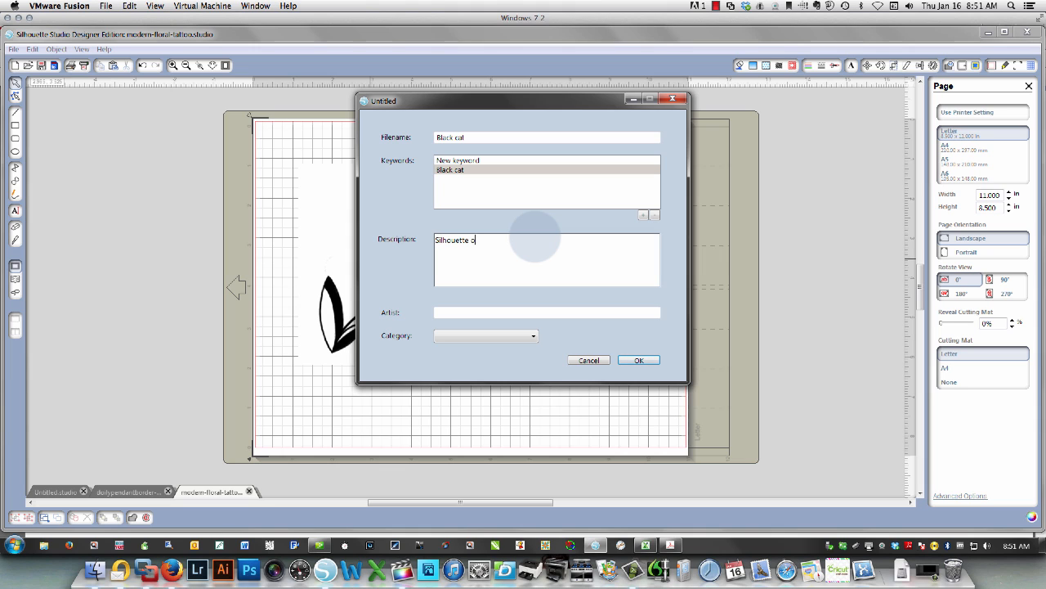
text(f a black cat)
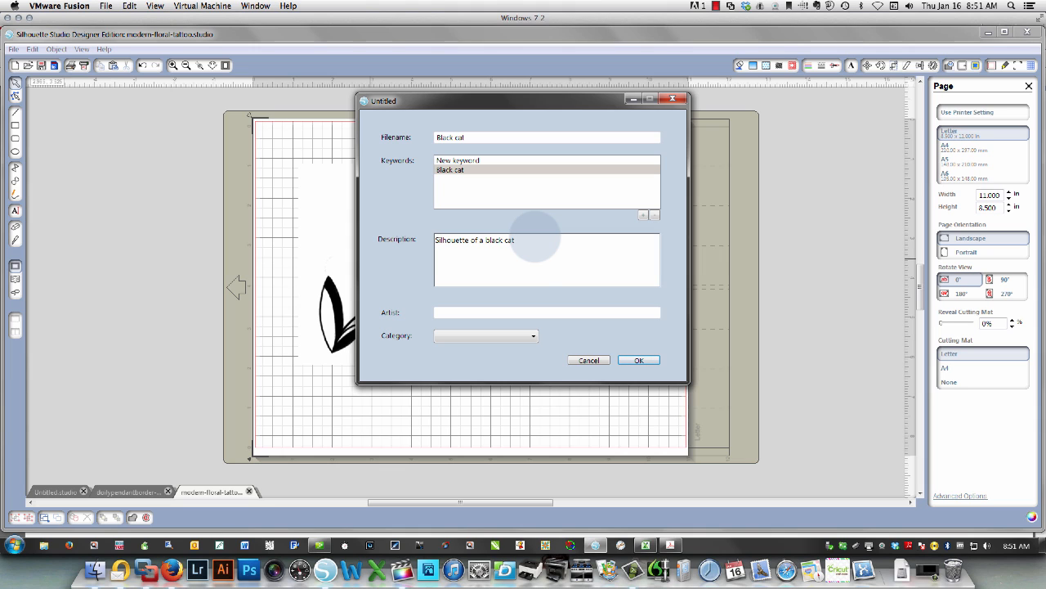
click(534, 337)
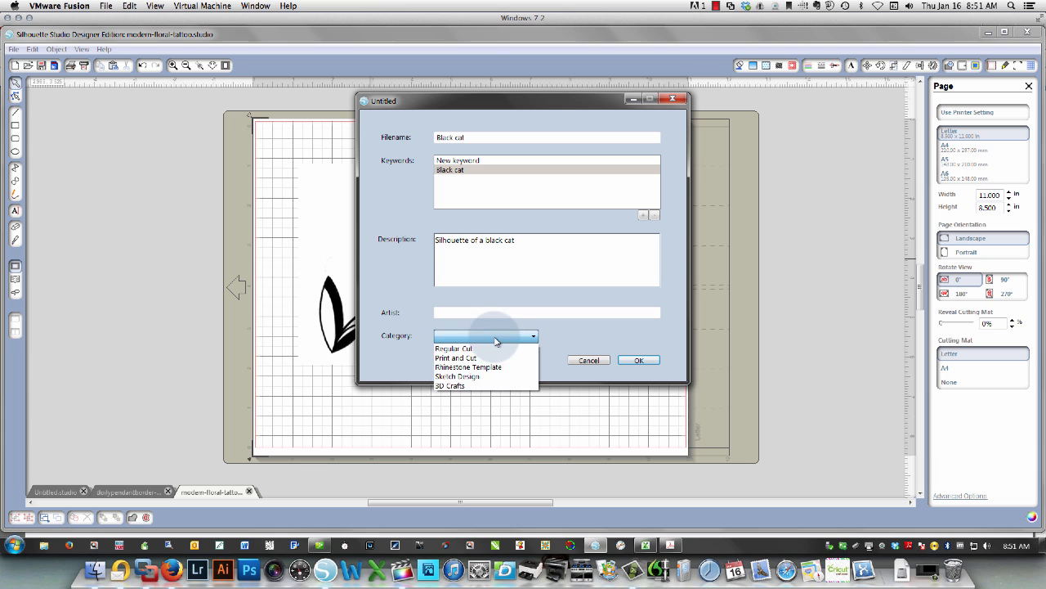
click(455, 348)
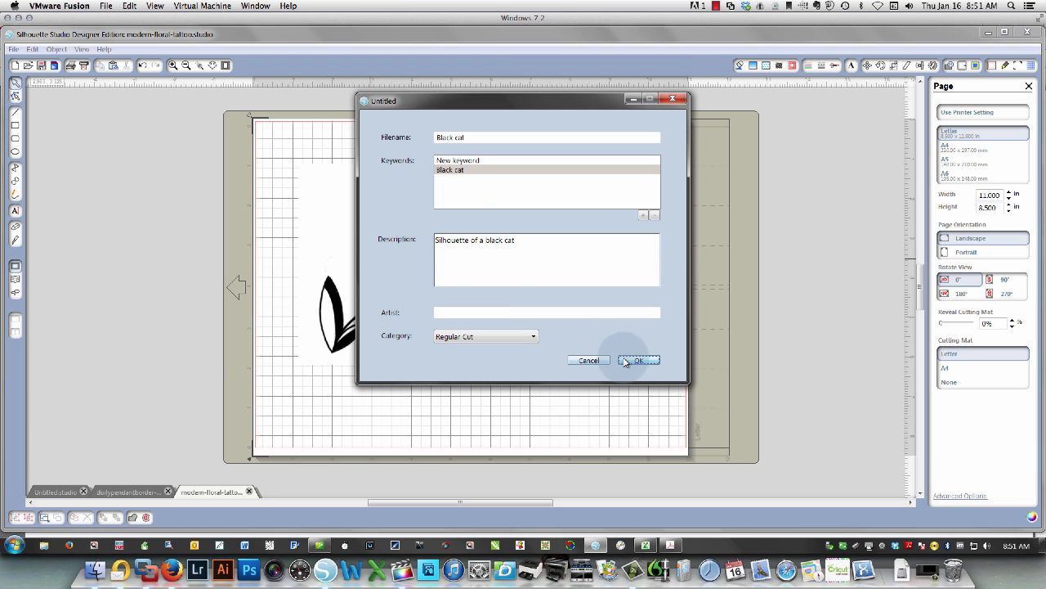
click(638, 360)
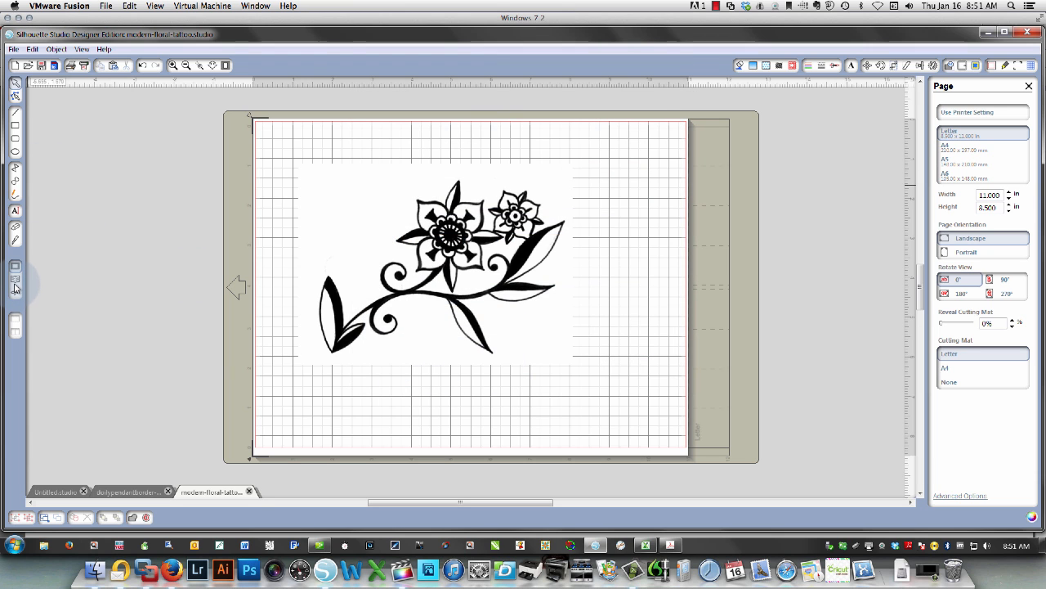
Step: View the saved 'Black cat' floral entry in My Own Designs, then return to My Library
click(15, 288)
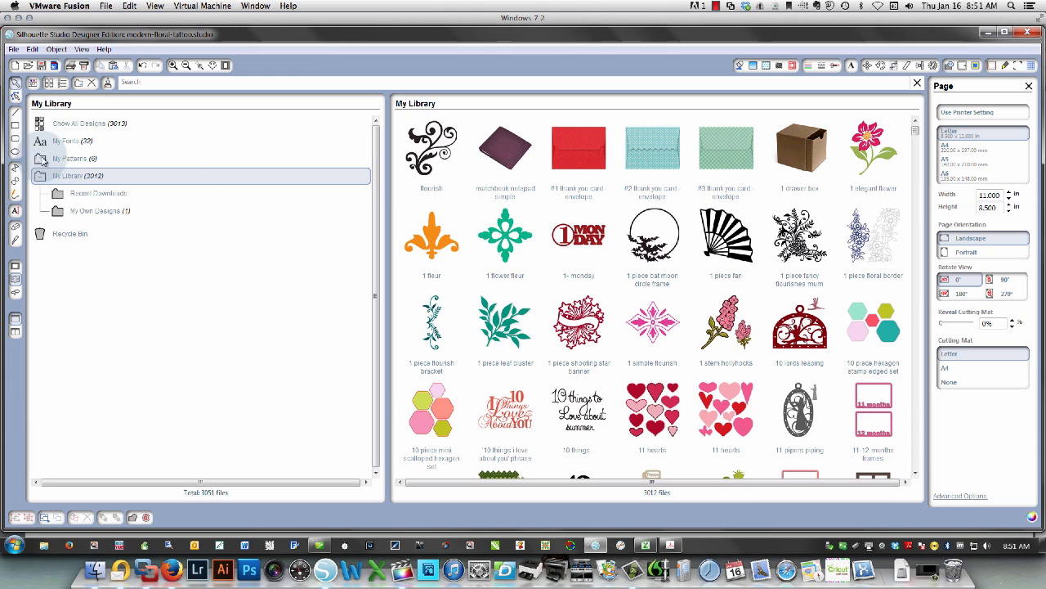
click(98, 209)
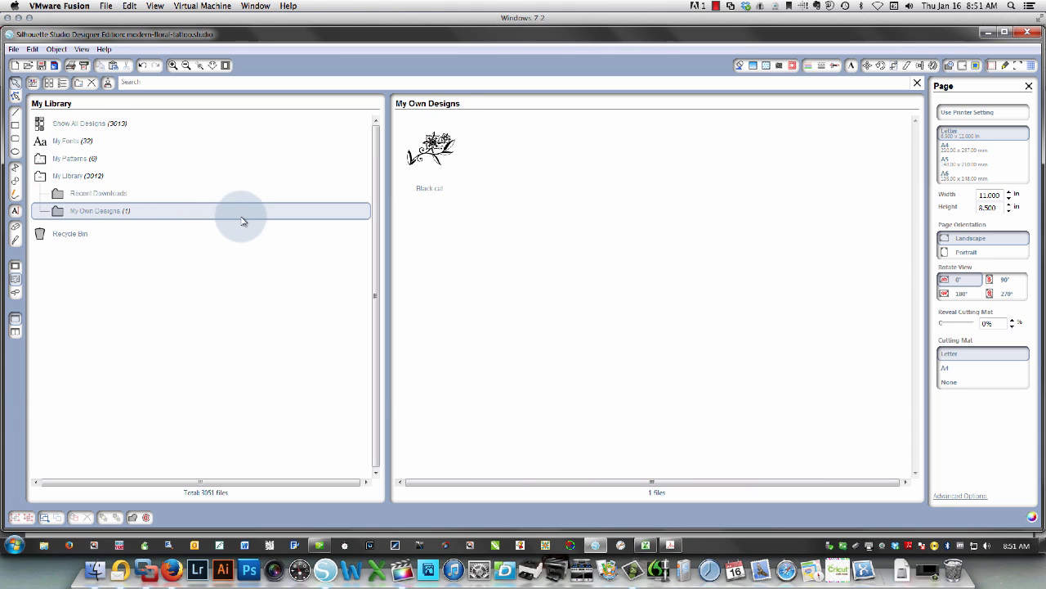
mouse_move(144, 221)
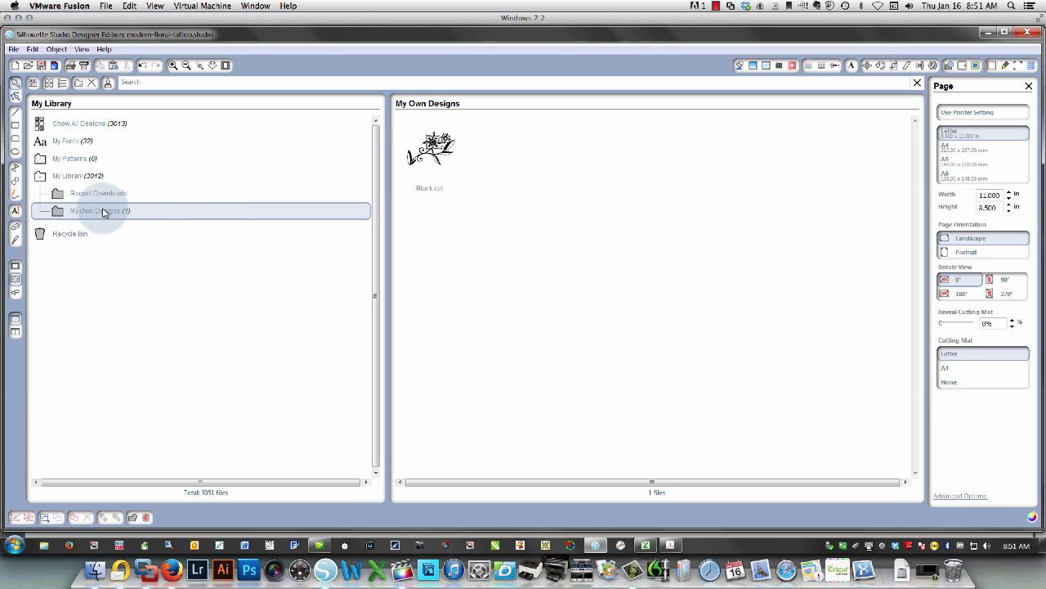
click(69, 175)
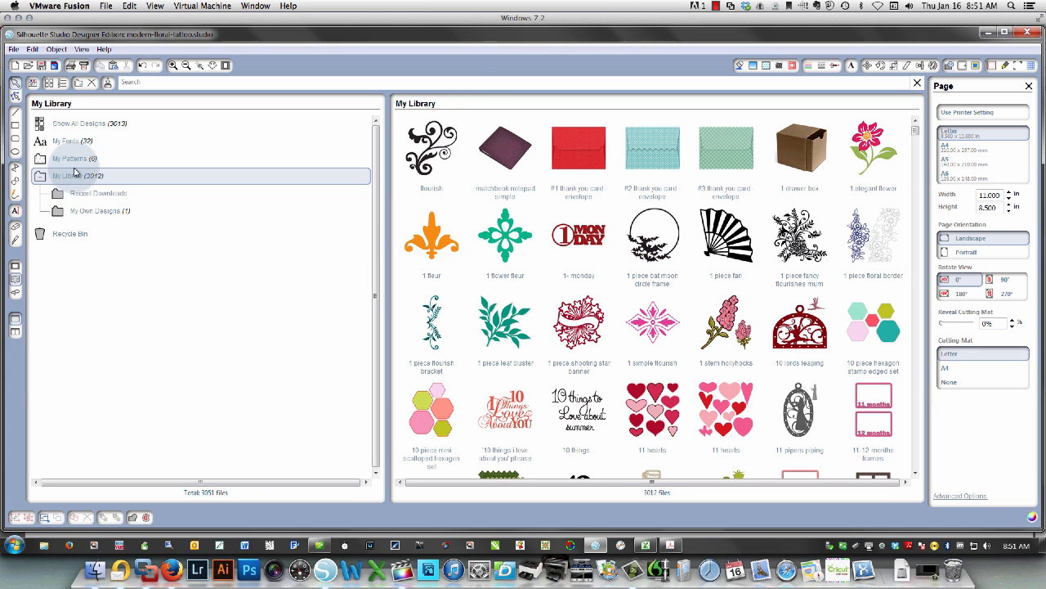
mouse_move(425, 101)
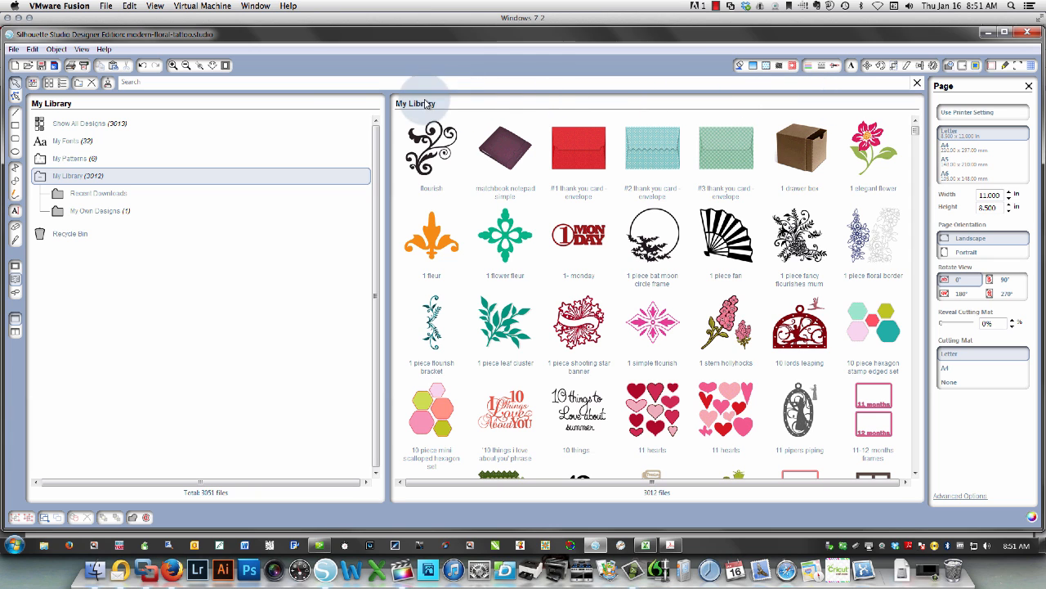
Step: Search 'bl', delete the floral 'Black cat' library item, then quit, prompting to save
text(black)
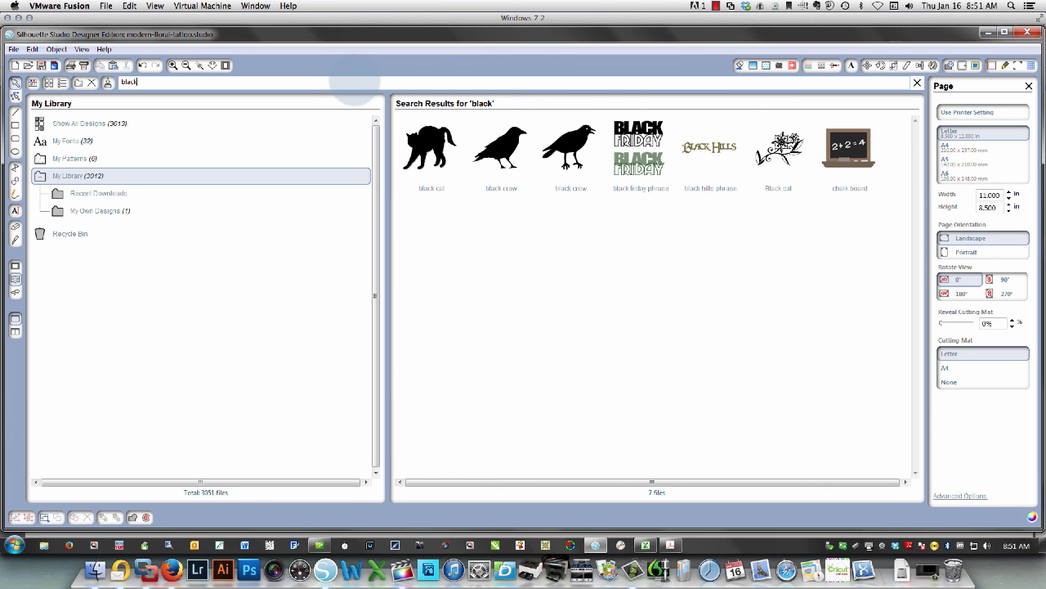
click(778, 147)
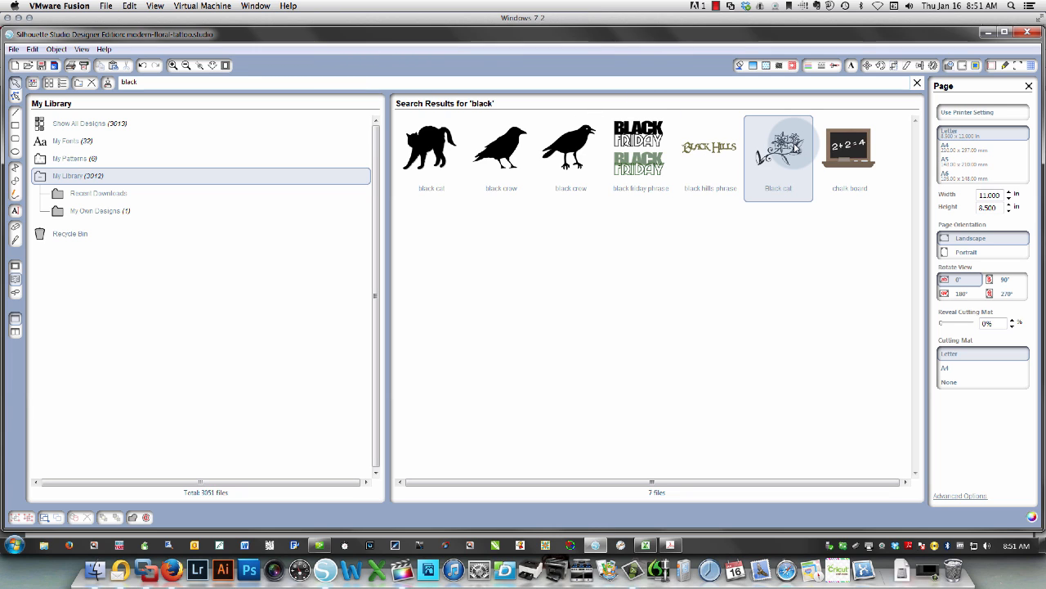
right_click(779, 147)
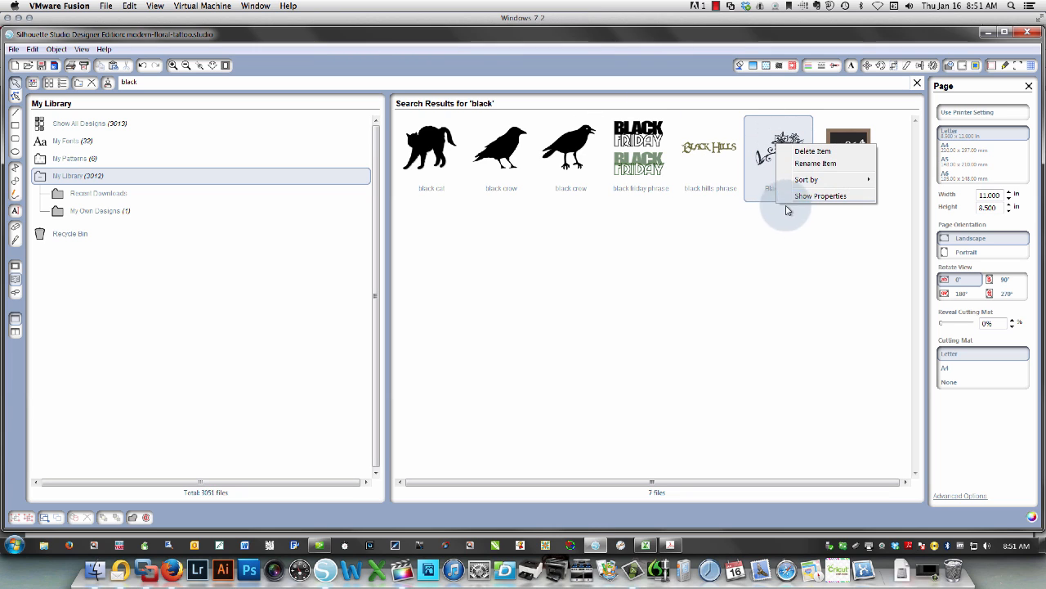
click(811, 150)
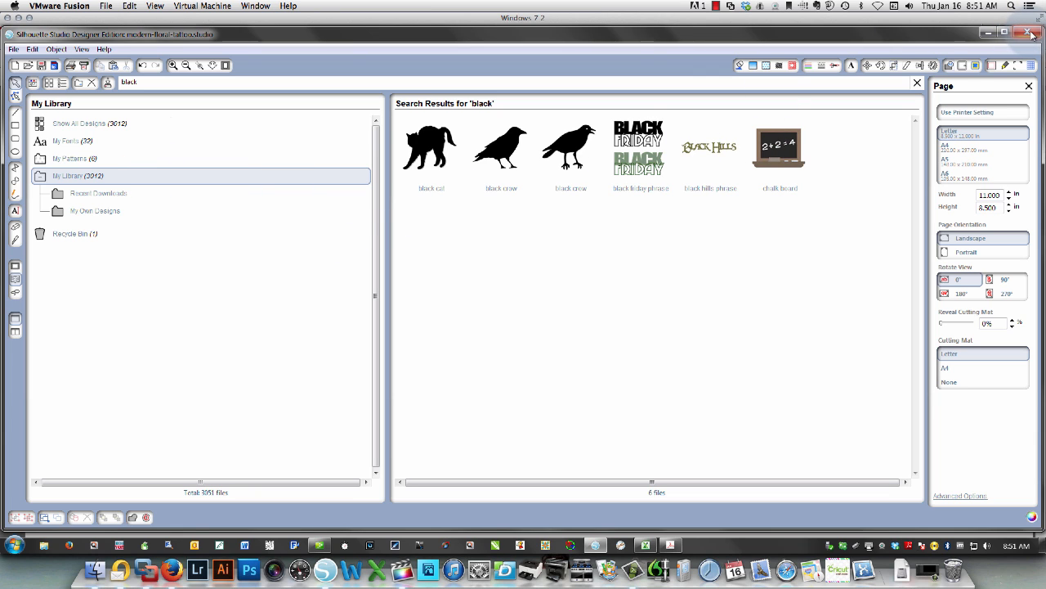
click(1027, 33)
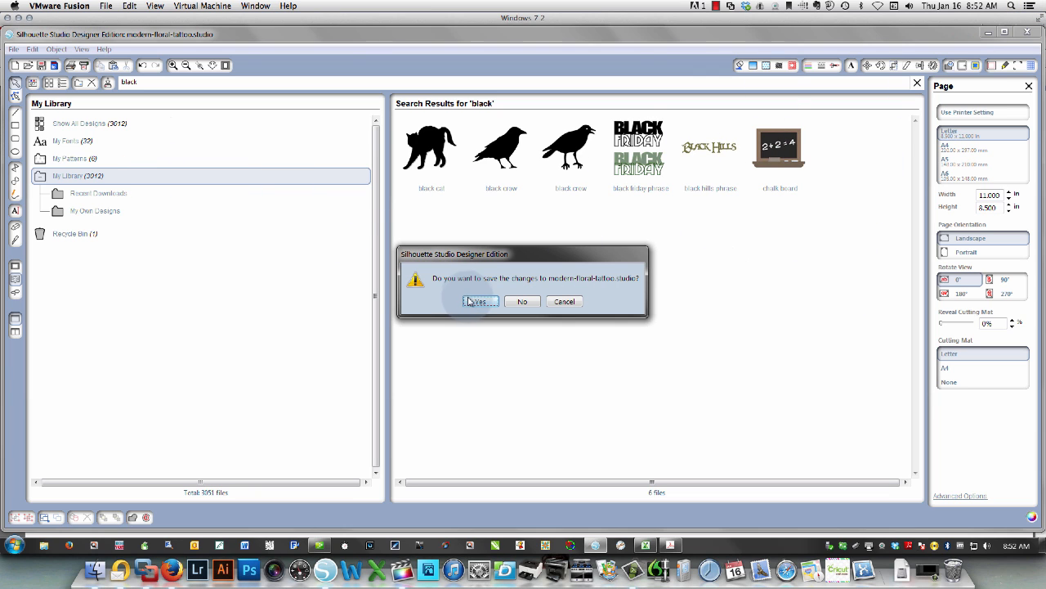